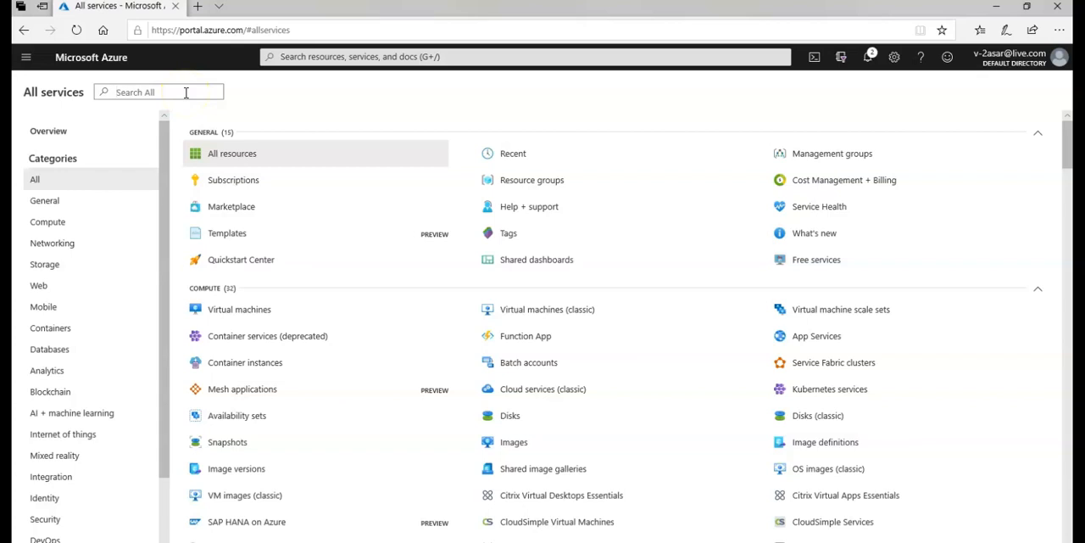
# Search all services for 'policy' and open the Policy service
pyautogui.write('policy')
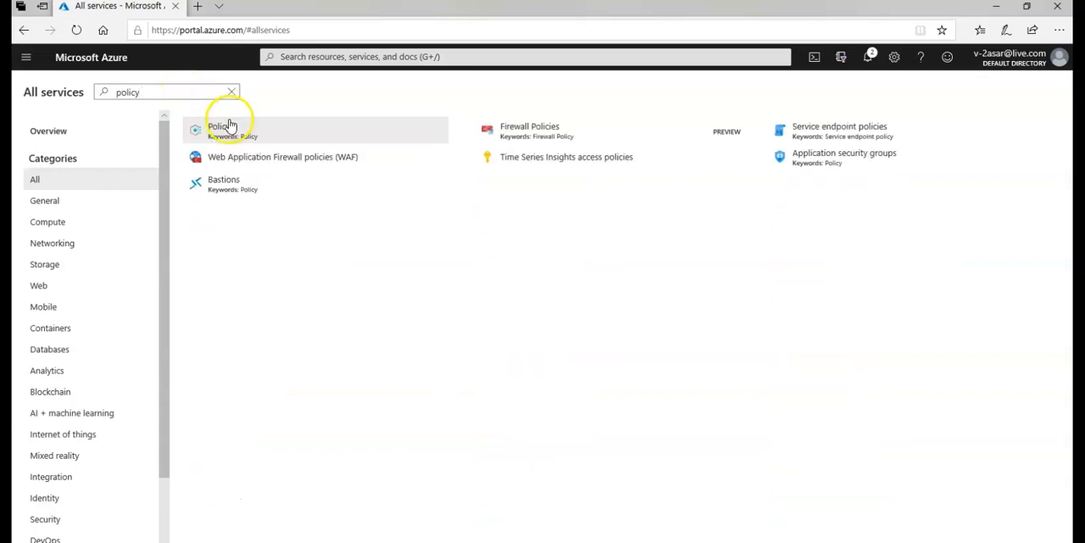
pyautogui.click(223, 127)
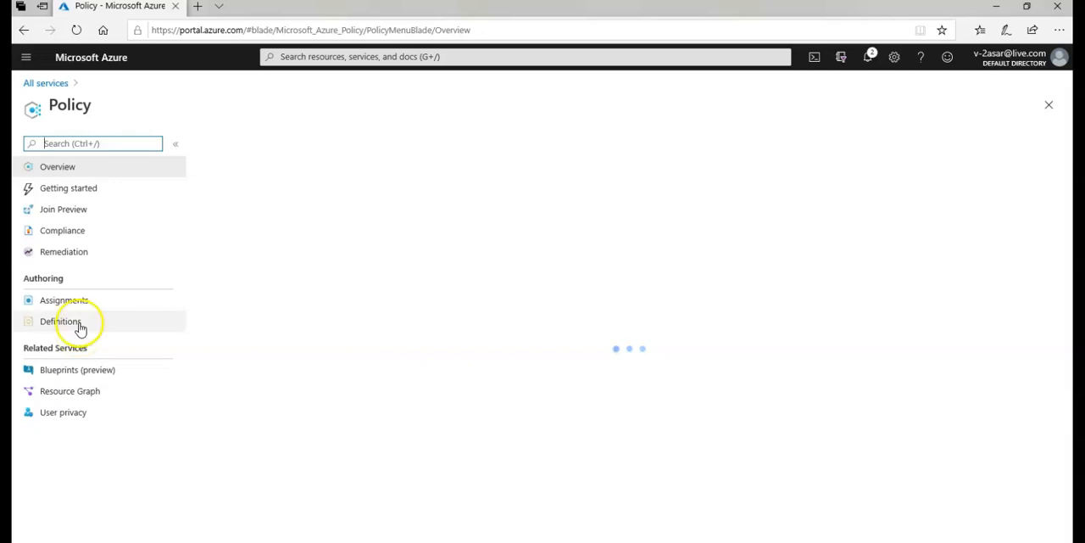
# From Assignments, open 'Allow UK South for this resource group' for editing and load portal.azure.com in a second tab
pyautogui.click(64, 298)
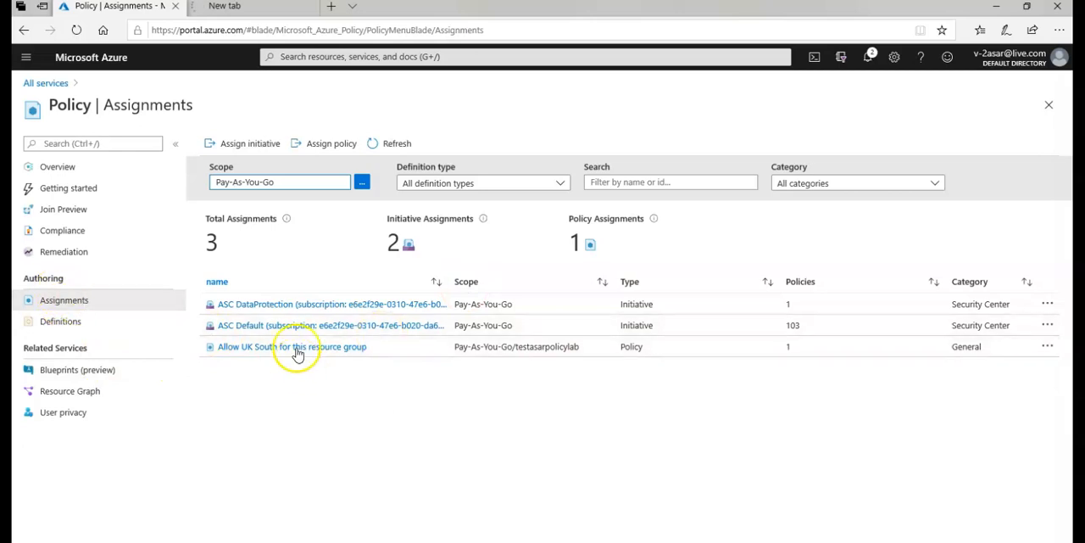
pyautogui.moveTo(296, 353)
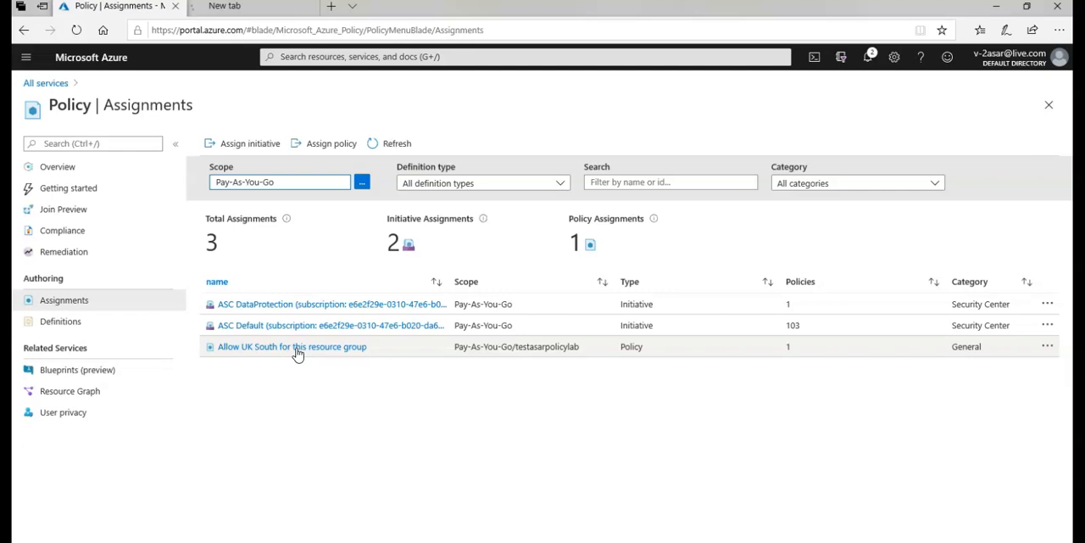
pyautogui.click(292, 346)
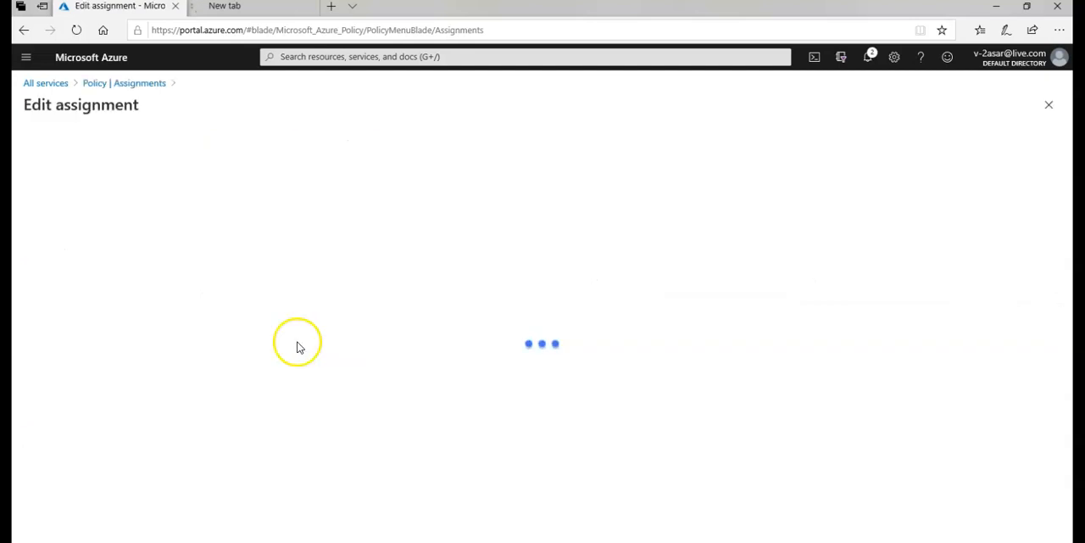
pyautogui.click(246, 6)
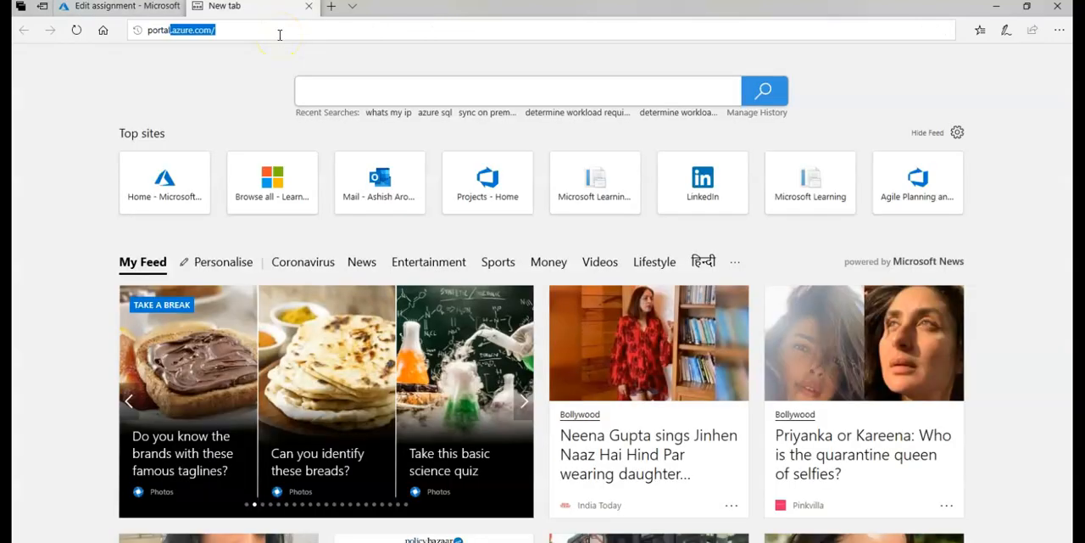
pyautogui.press('Return')
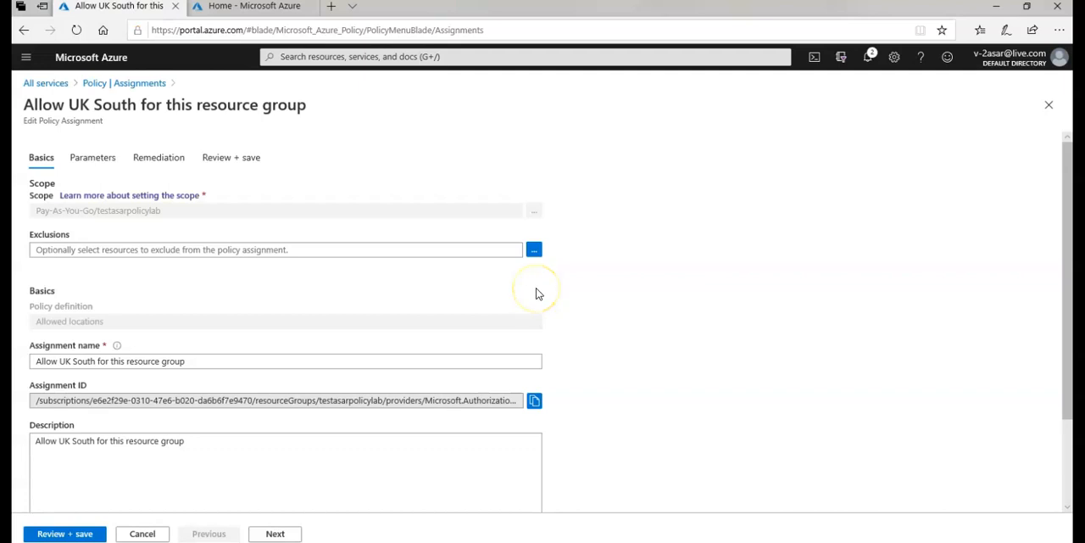
pyautogui.moveTo(117, 288)
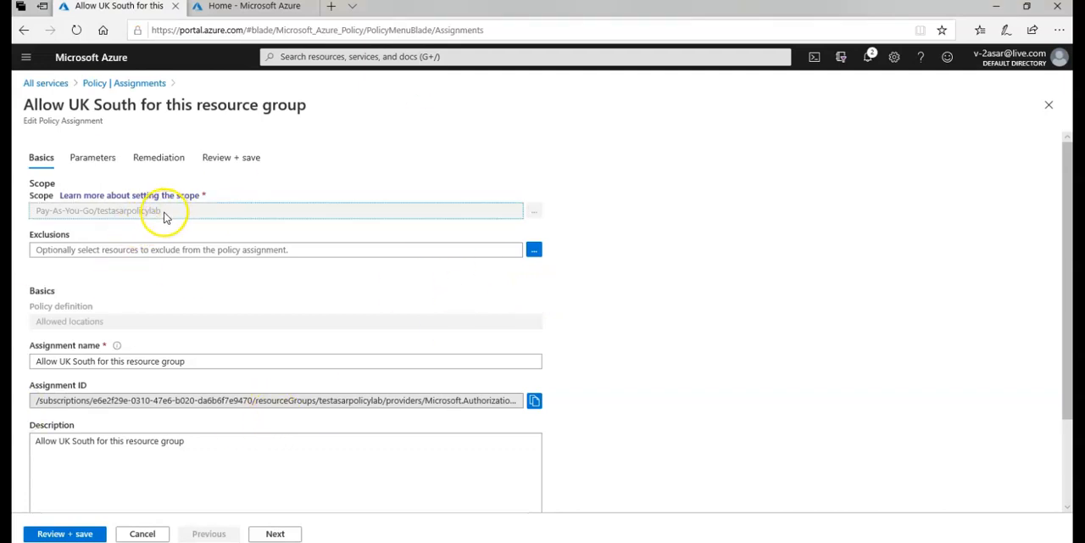
pyautogui.moveTo(47, 214)
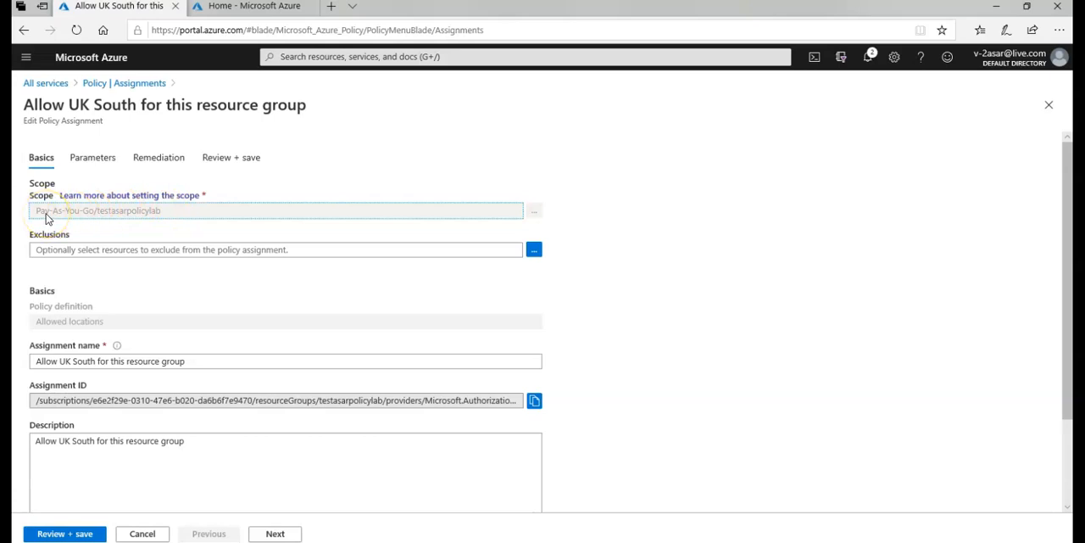
pyautogui.moveTo(308, 261)
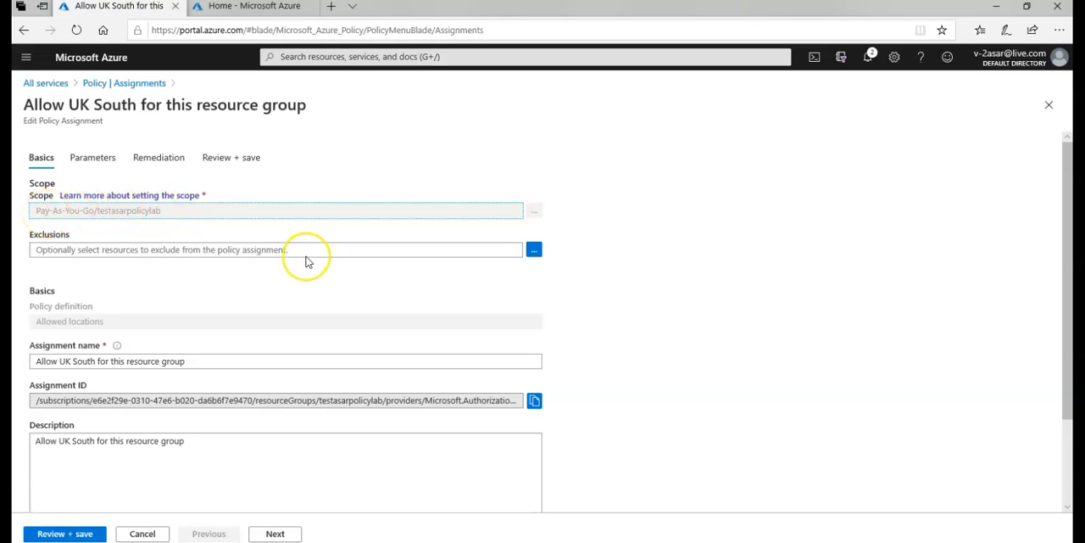
pyautogui.moveTo(534, 249)
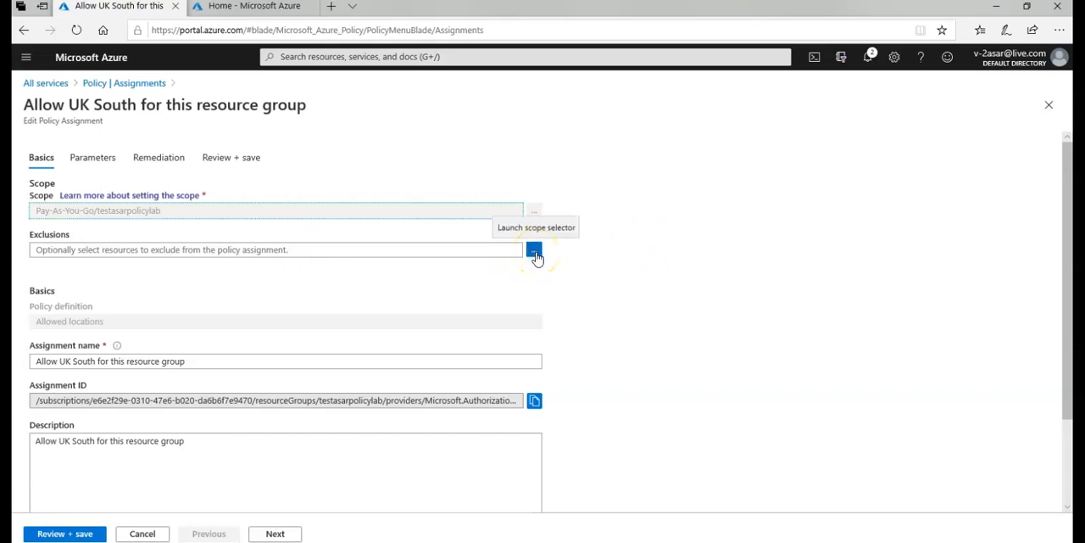
pyautogui.moveTo(546, 297)
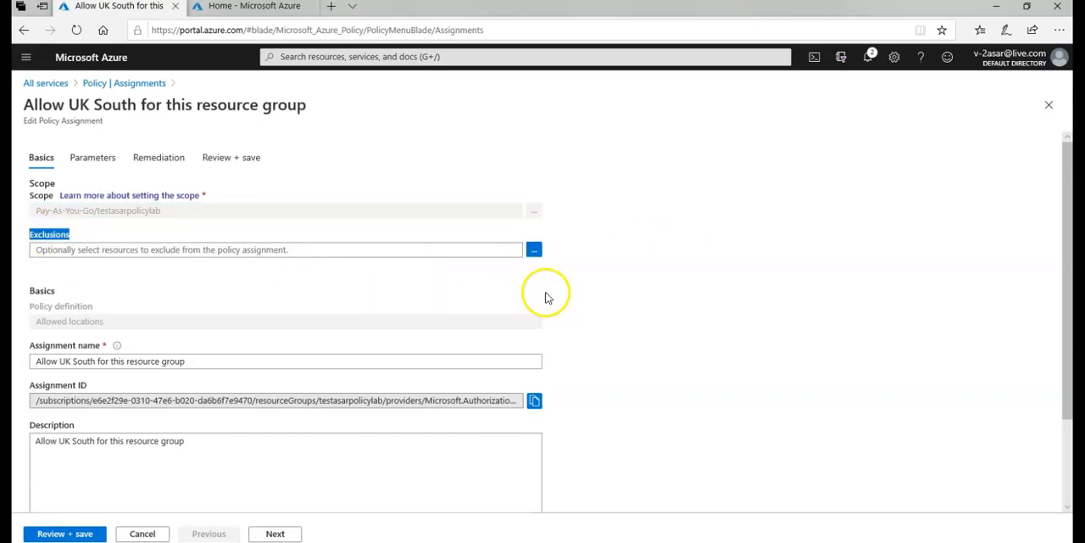
# Launch the Exclusions scope selector from the assignment's Basics tab
pyautogui.click(535, 249)
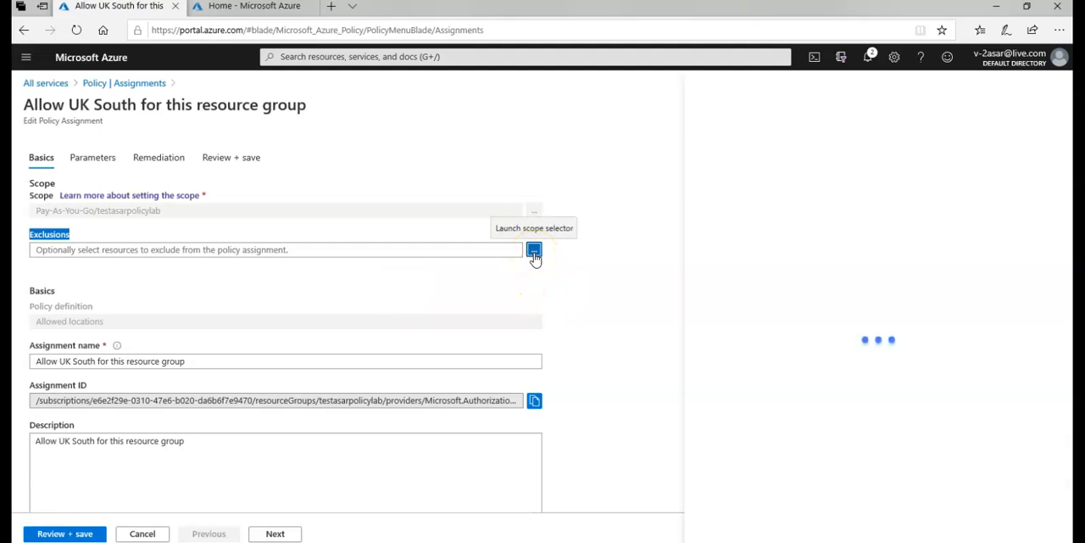
# Inspect the Exclusions pane's Pay-As-You-Go subscription and testasarpolicylab resource group without excluding anything
pyautogui.click(534, 250)
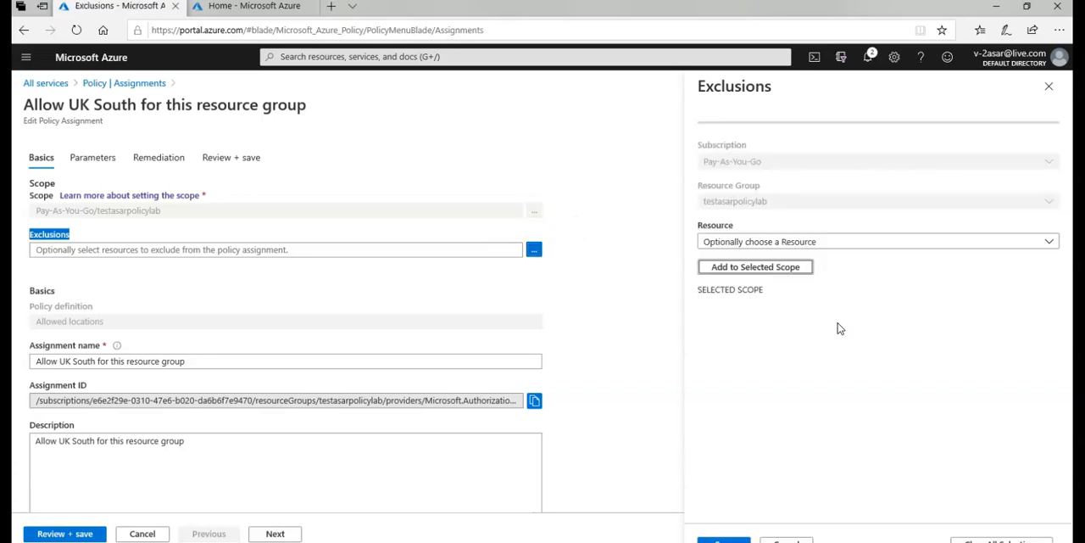
pyautogui.moveTo(808, 210)
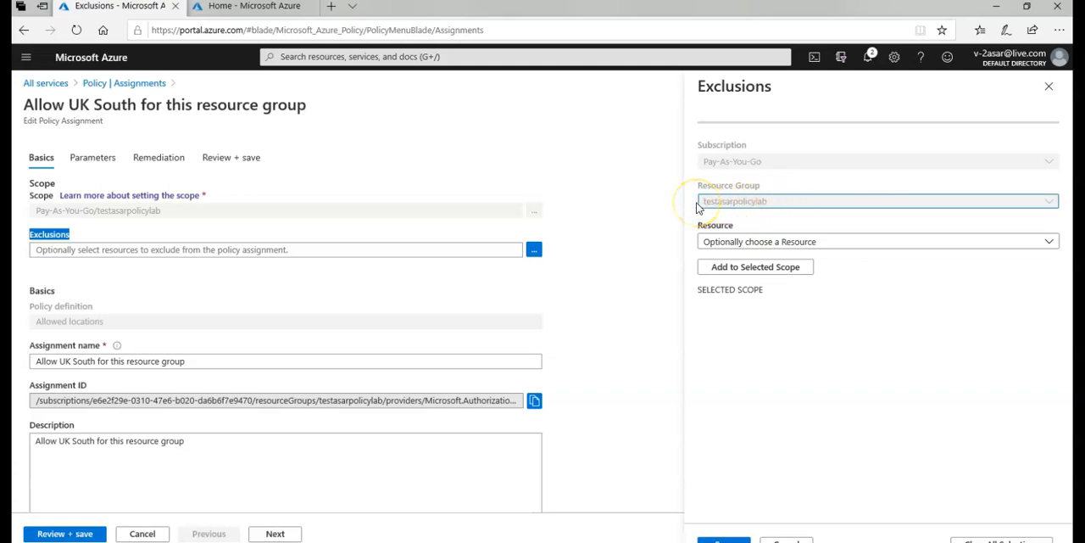
pyautogui.moveTo(1052, 285)
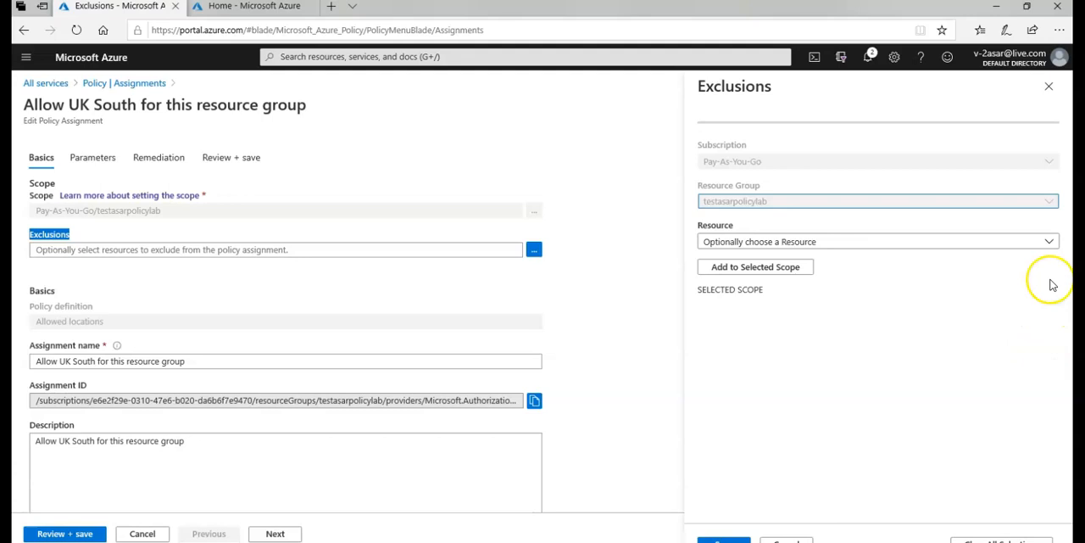
pyautogui.click(1048, 240)
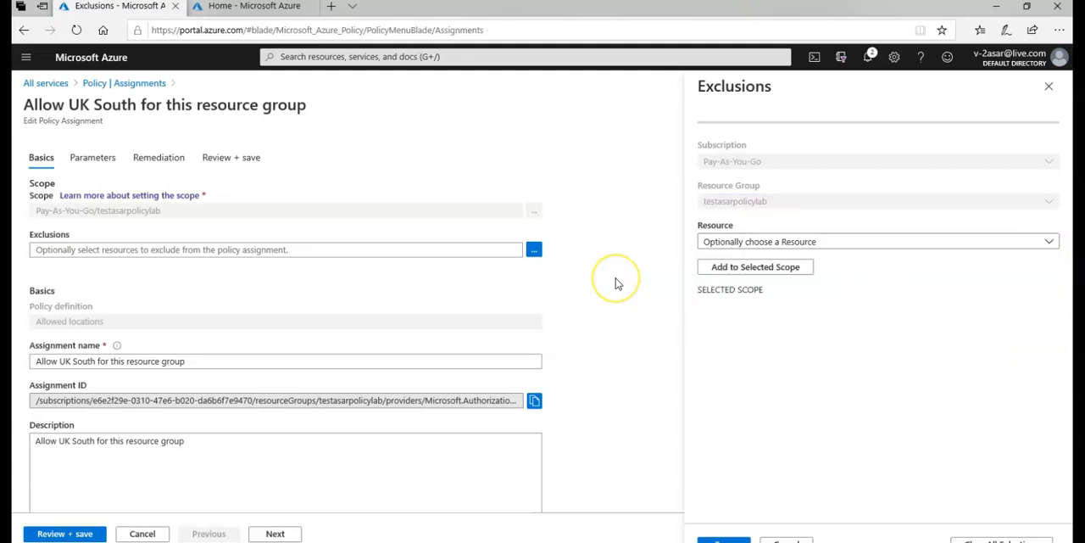
pyautogui.moveTo(812, 204)
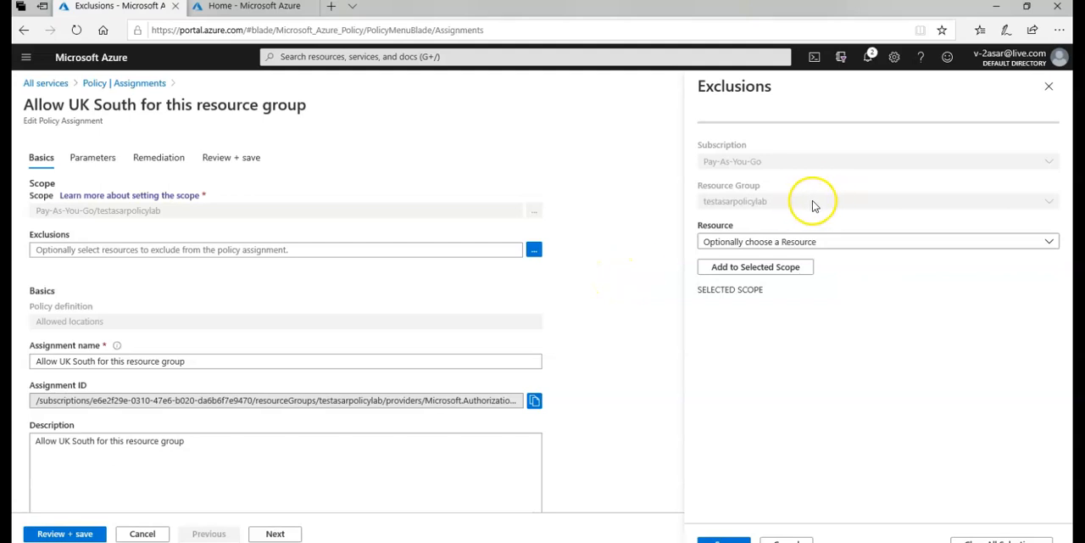
pyautogui.moveTo(766, 207)
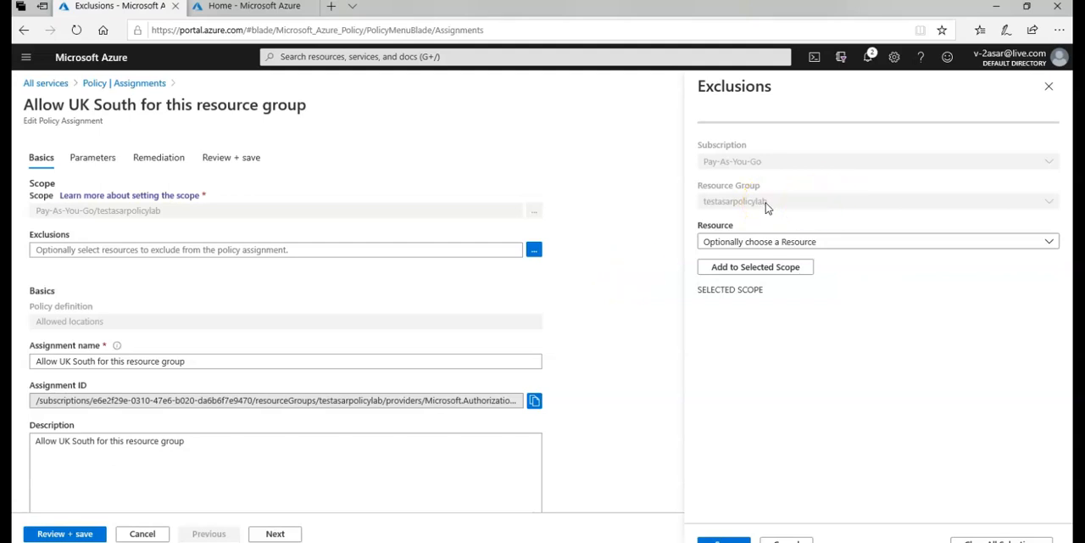
pyautogui.moveTo(766, 247)
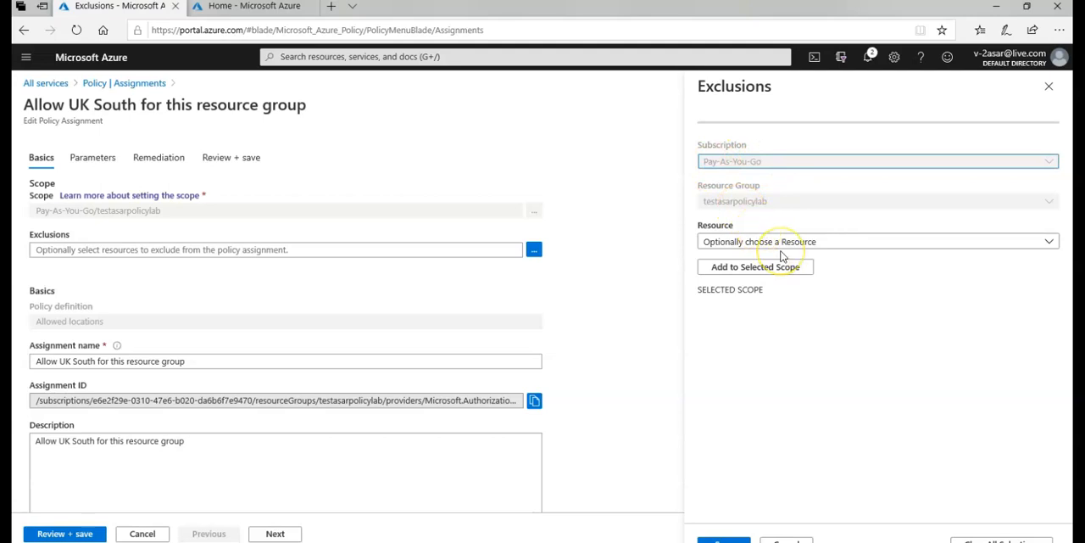
pyautogui.moveTo(732, 474)
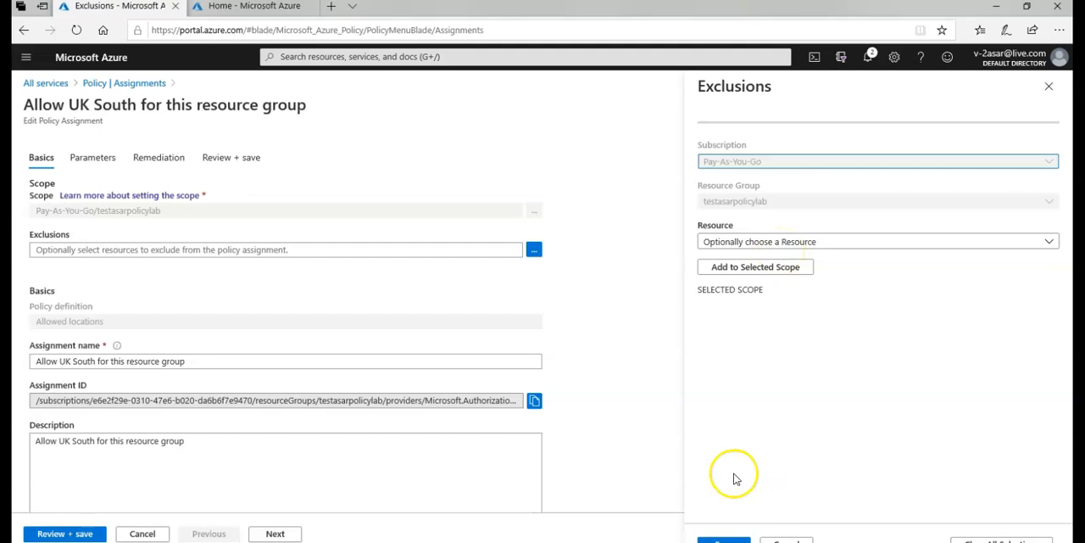
pyautogui.moveTo(727, 489)
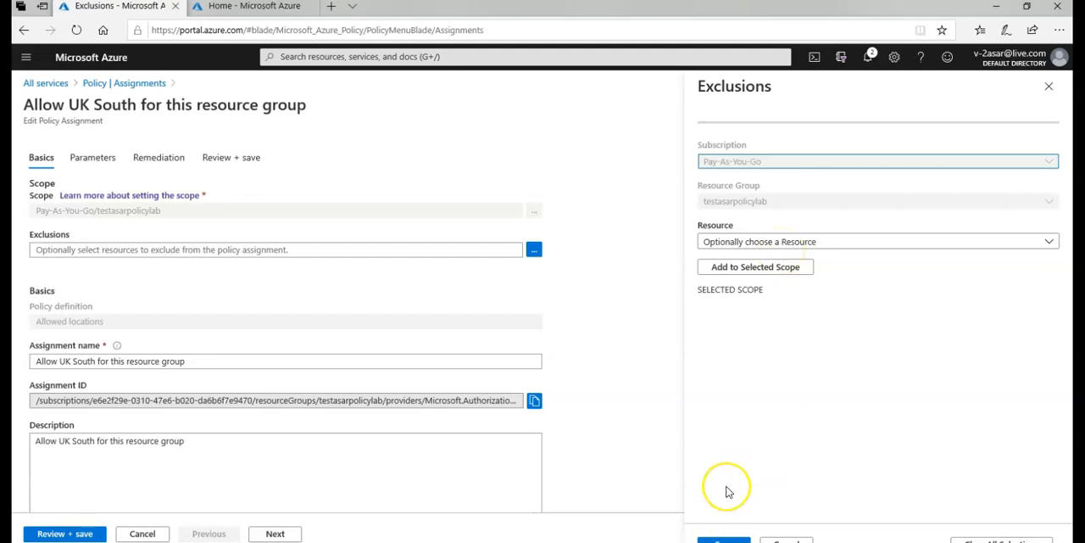
pyautogui.moveTo(728, 492)
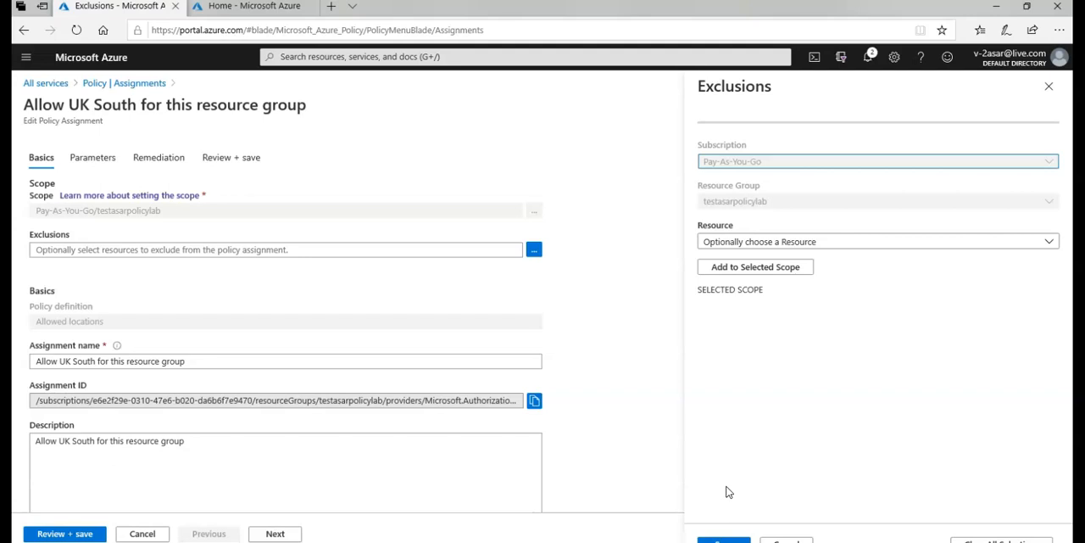
pyautogui.moveTo(727, 355)
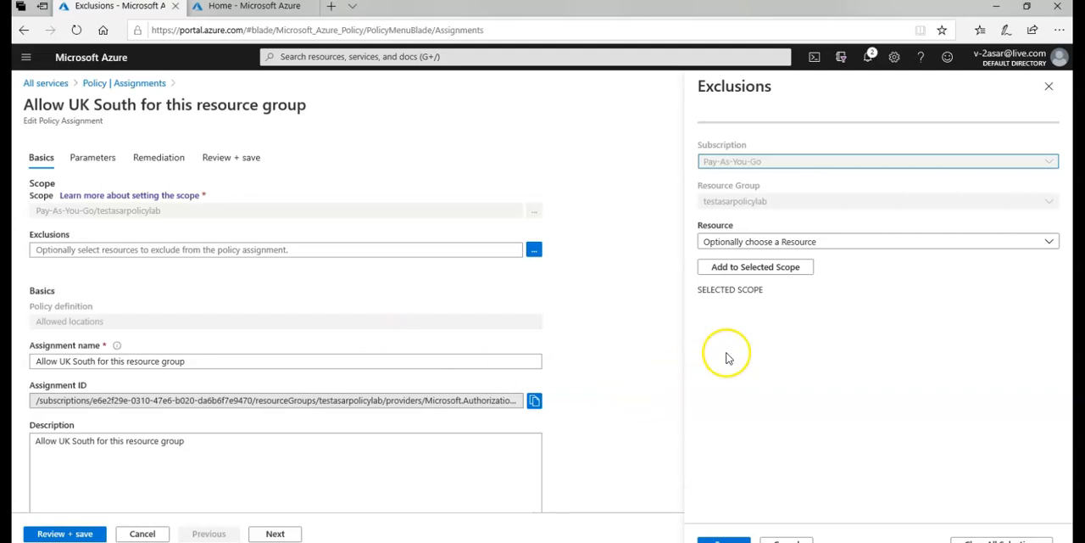
pyautogui.moveTo(502, 322)
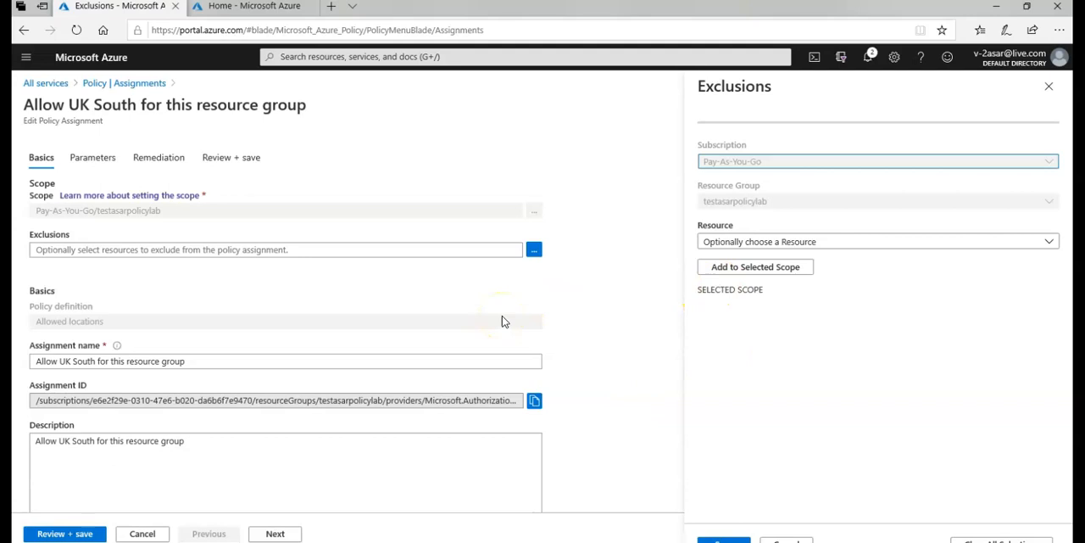
pyautogui.moveTo(839, 185)
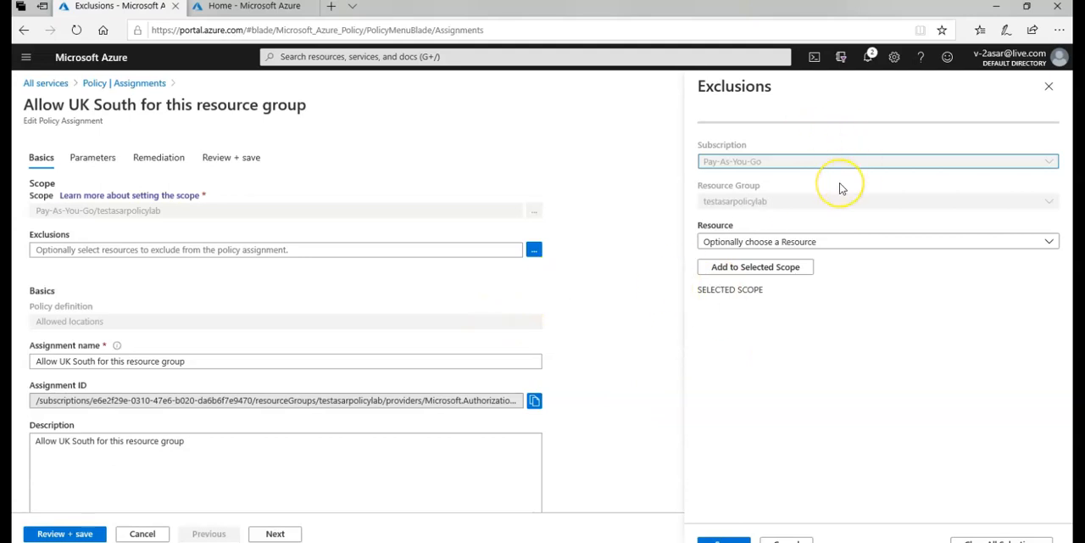
pyautogui.moveTo(841, 188)
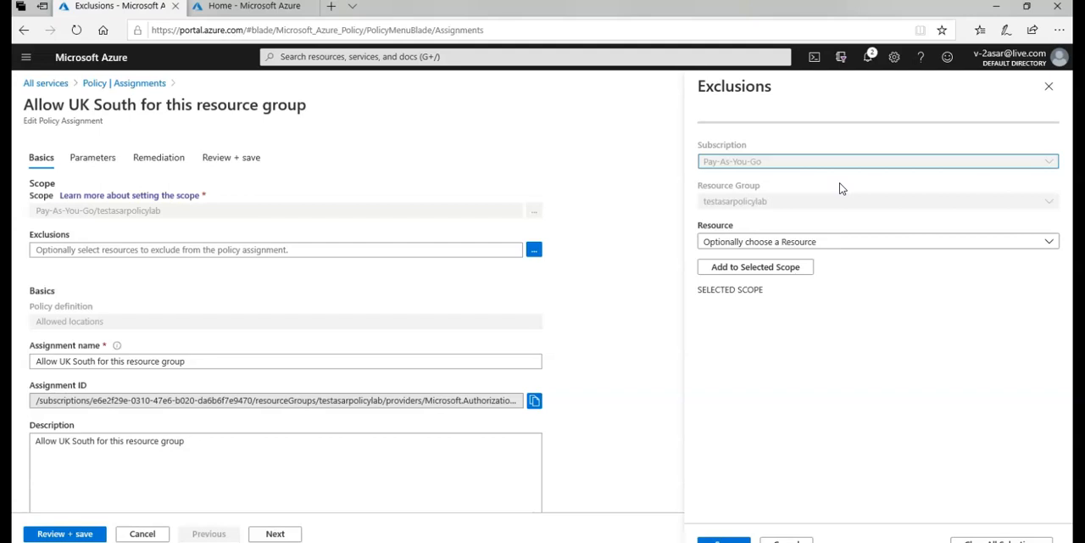
pyautogui.moveTo(772, 202)
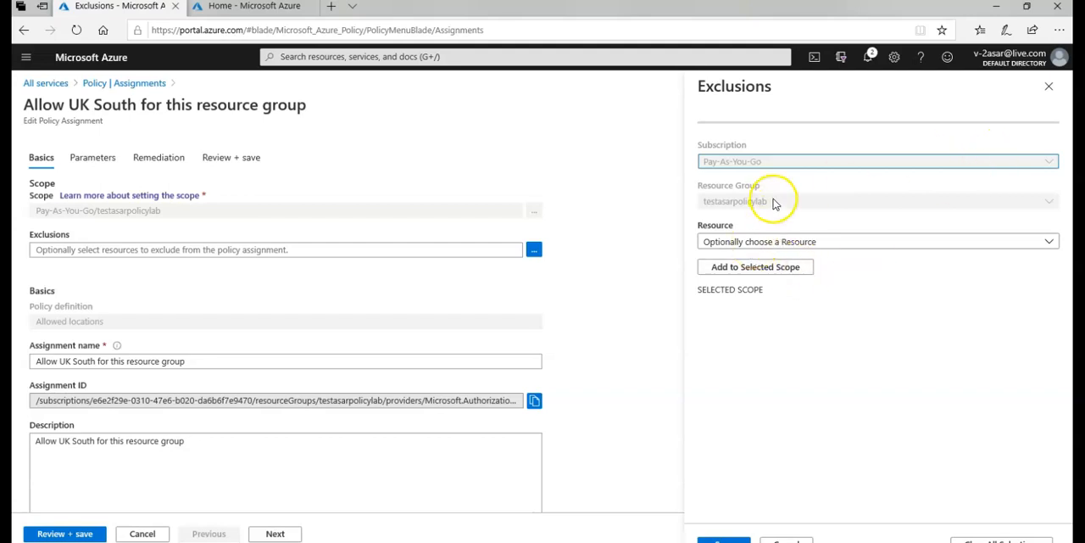
pyautogui.click(878, 200)
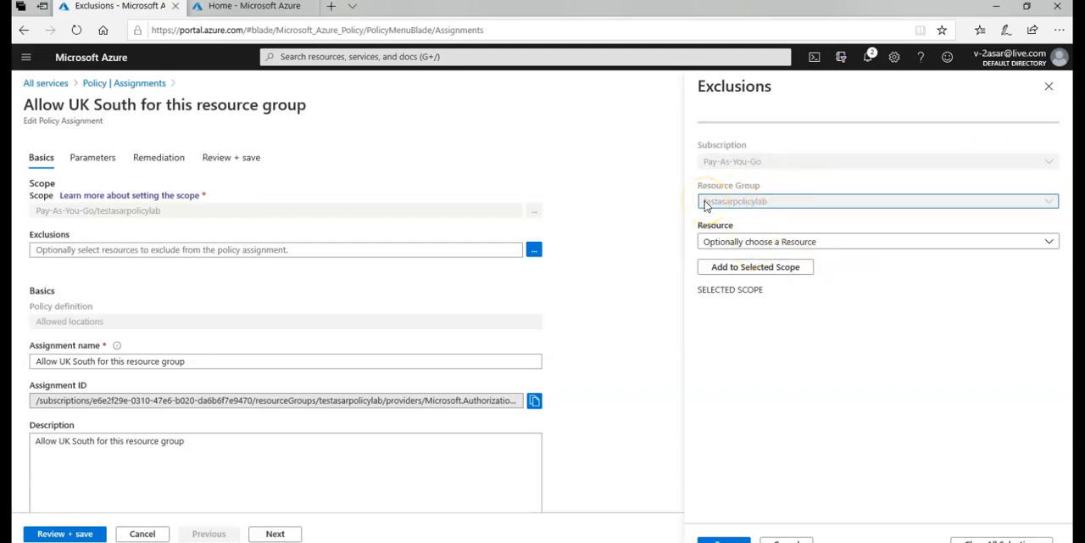
pyautogui.moveTo(1055, 102)
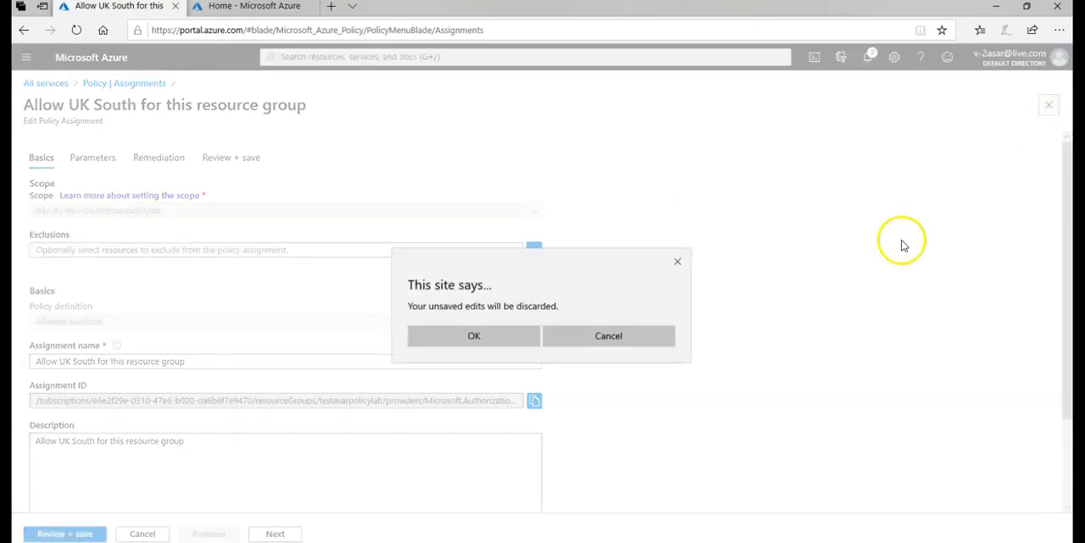
# Confirm discarding the unsaved UK South assignment edits, returning to the Assignments list
pyautogui.click(607, 336)
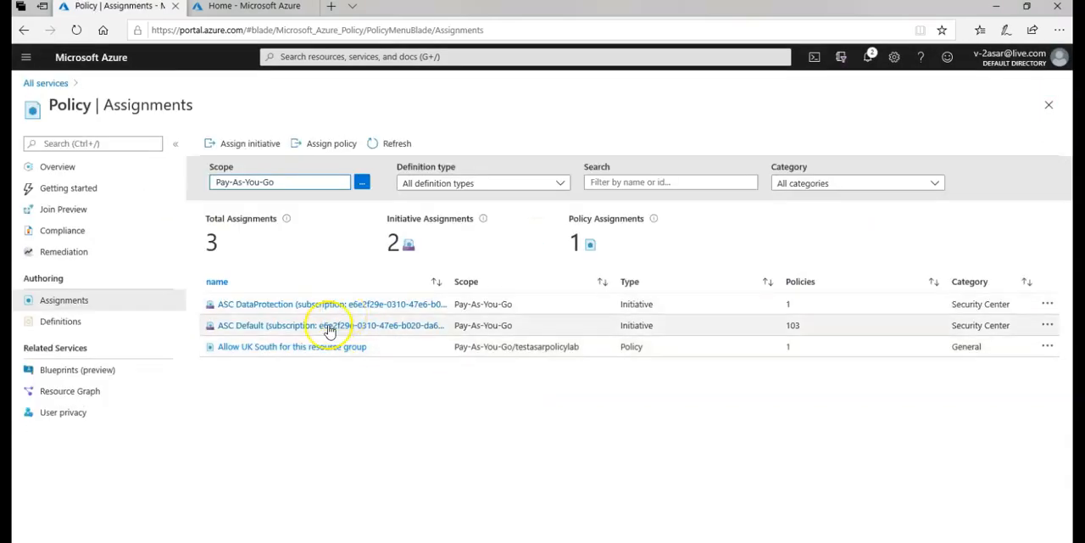
pyautogui.moveTo(1065, 329)
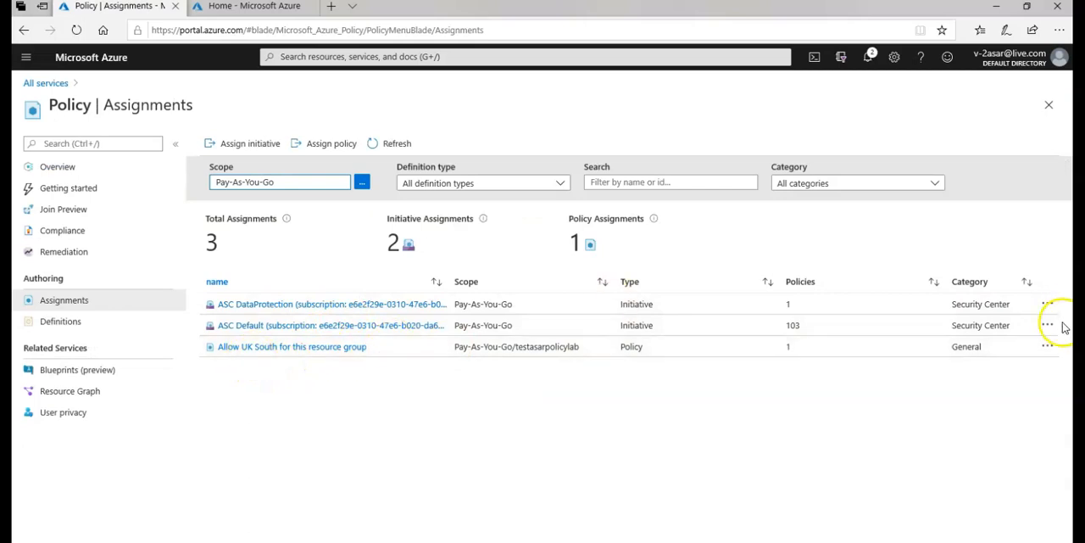
# Delete the 'Allow UK South for this resource group' assignment from its row menu and confirm
pyautogui.click(1048, 346)
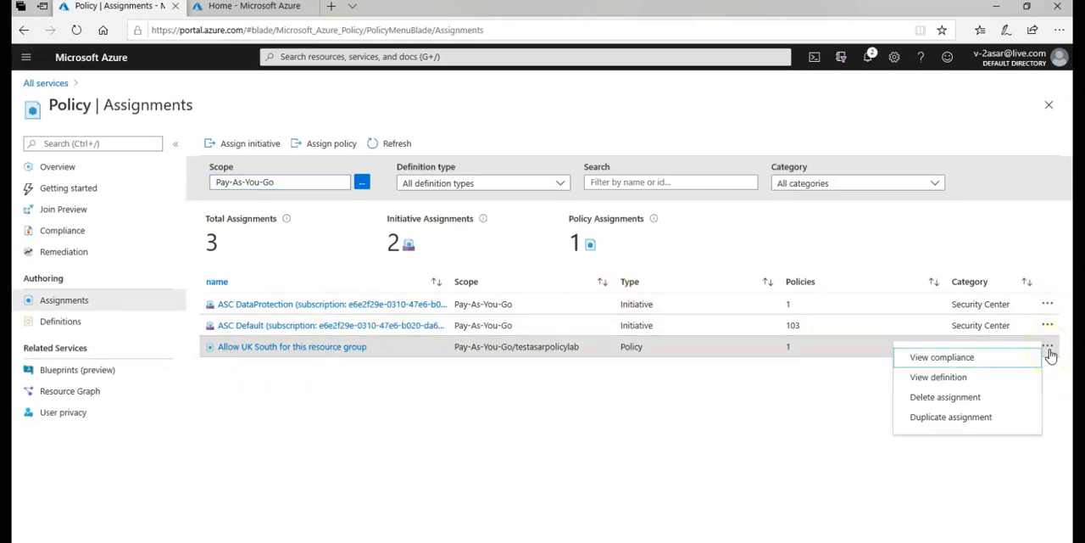
pyautogui.moveTo(946, 397)
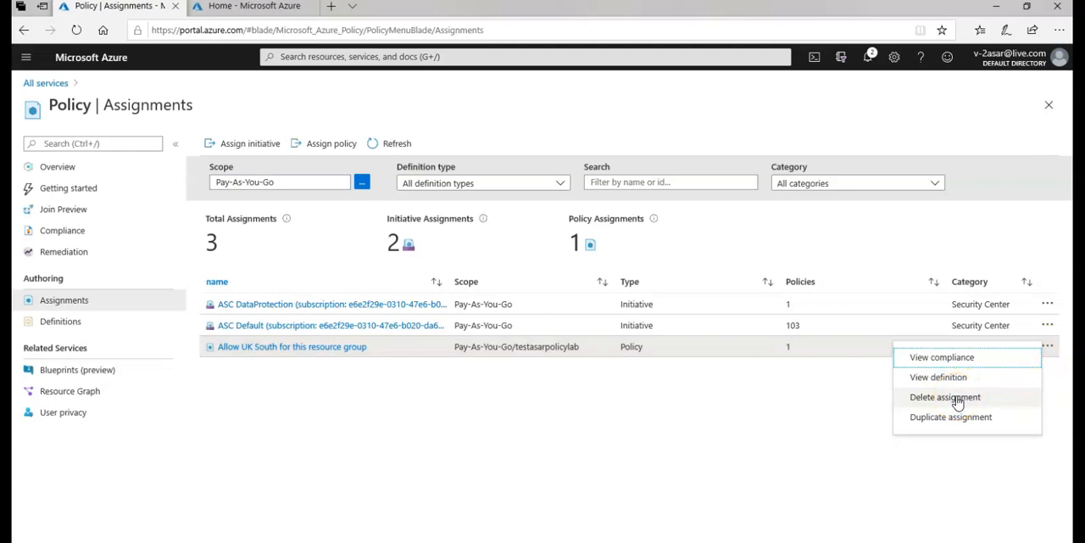
pyautogui.click(944, 397)
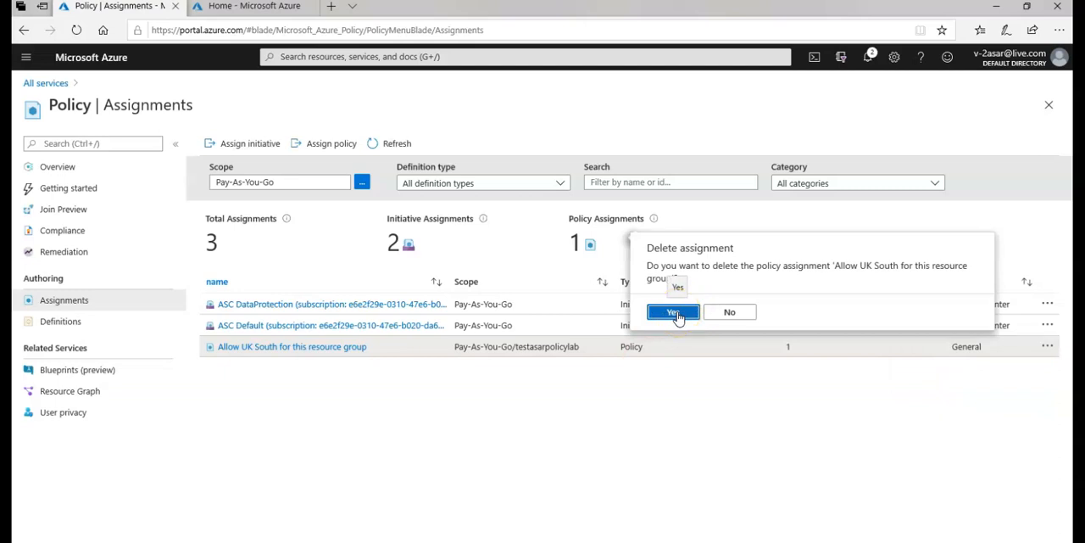
pyautogui.click(671, 312)
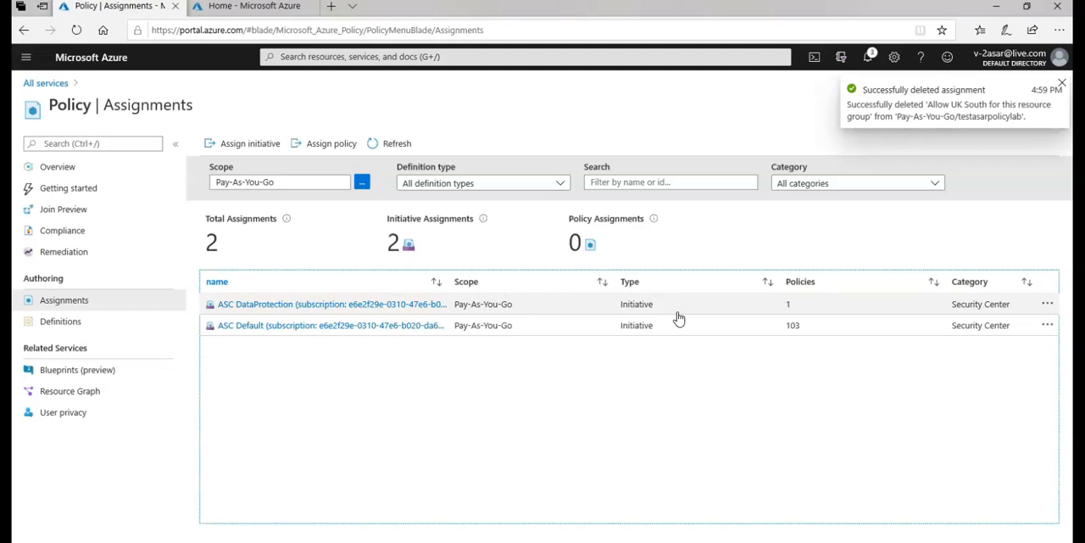
# From the portal home, create a resource and choose Networking > Virtual network
pyautogui.click(1061, 83)
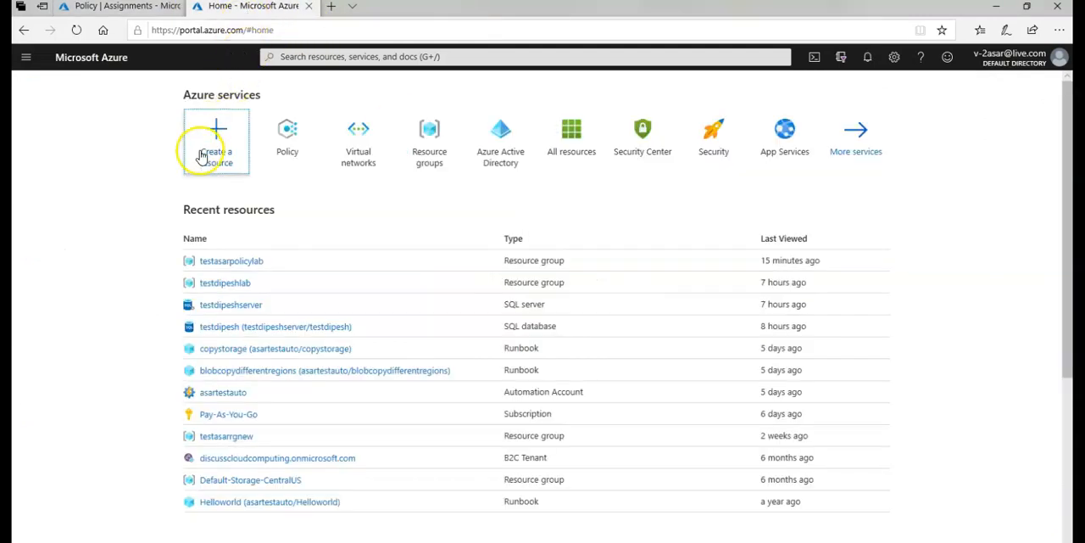
pyautogui.click(216, 142)
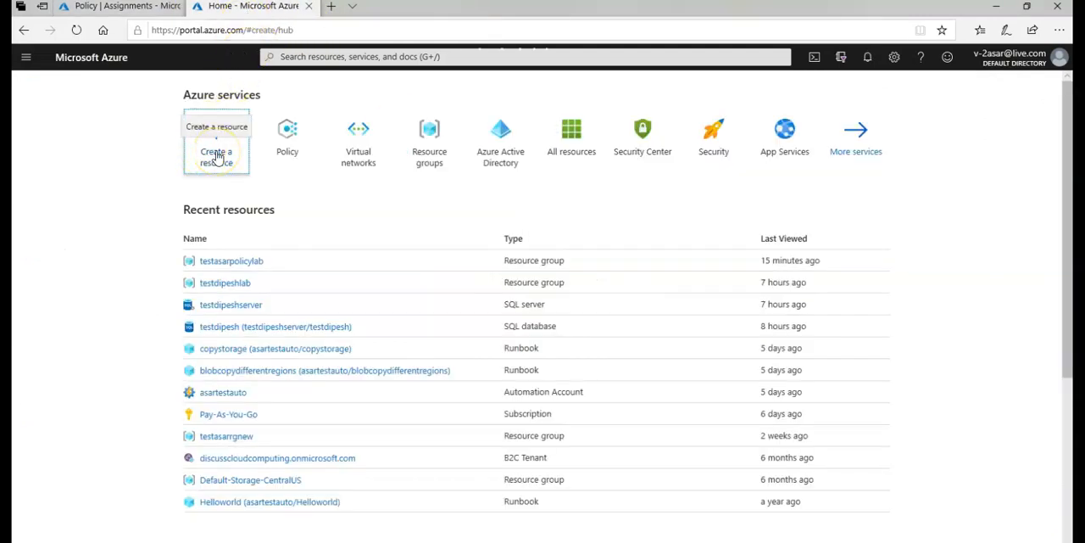
pyautogui.click(217, 144)
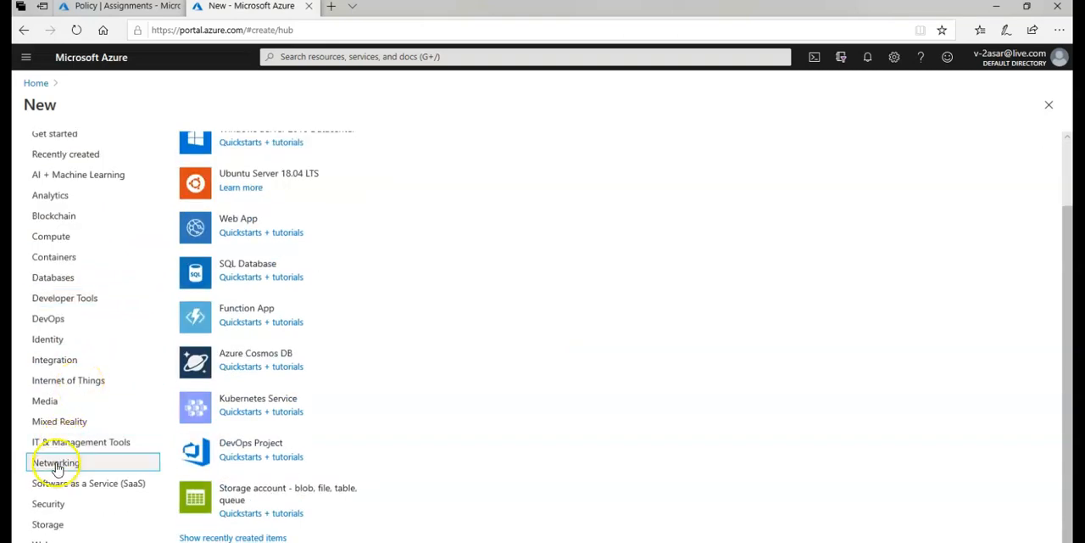
pyautogui.click(54, 461)
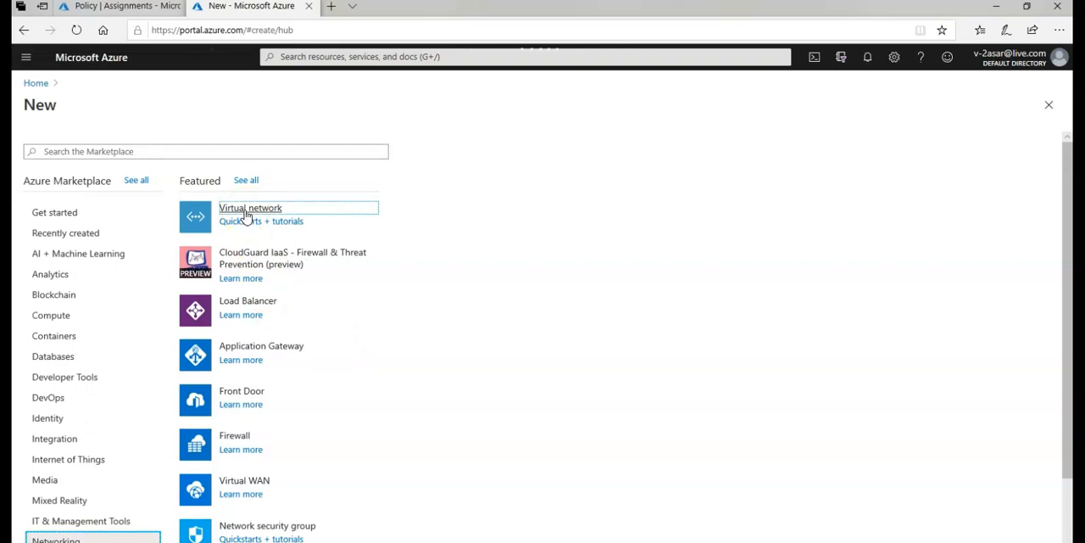
pyautogui.click(250, 207)
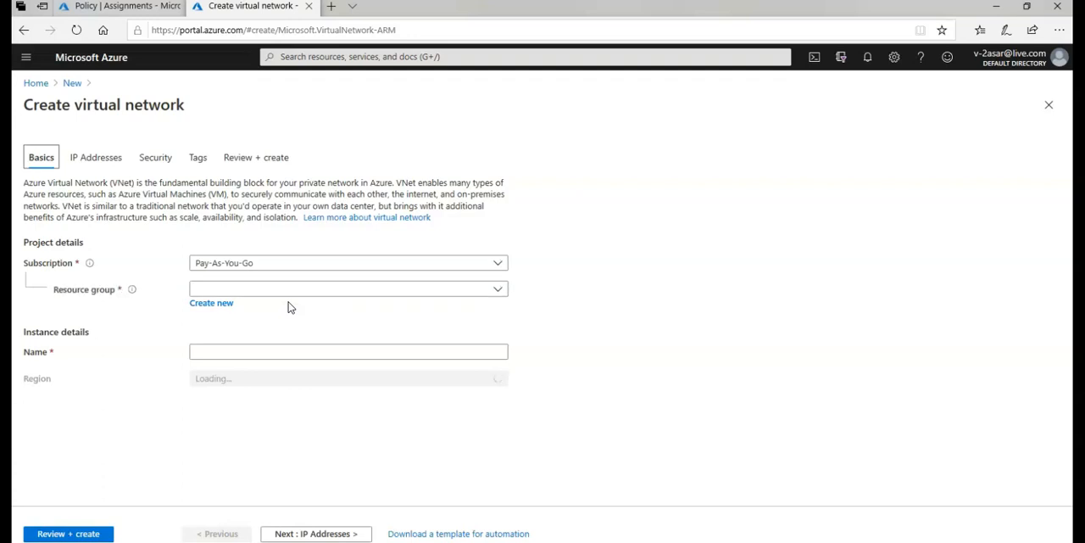
# Fill the virtual network with resource group testasarpolicylab, name testasarvnetlab, region Central US, and run Review + create validation
pyautogui.click(348, 288)
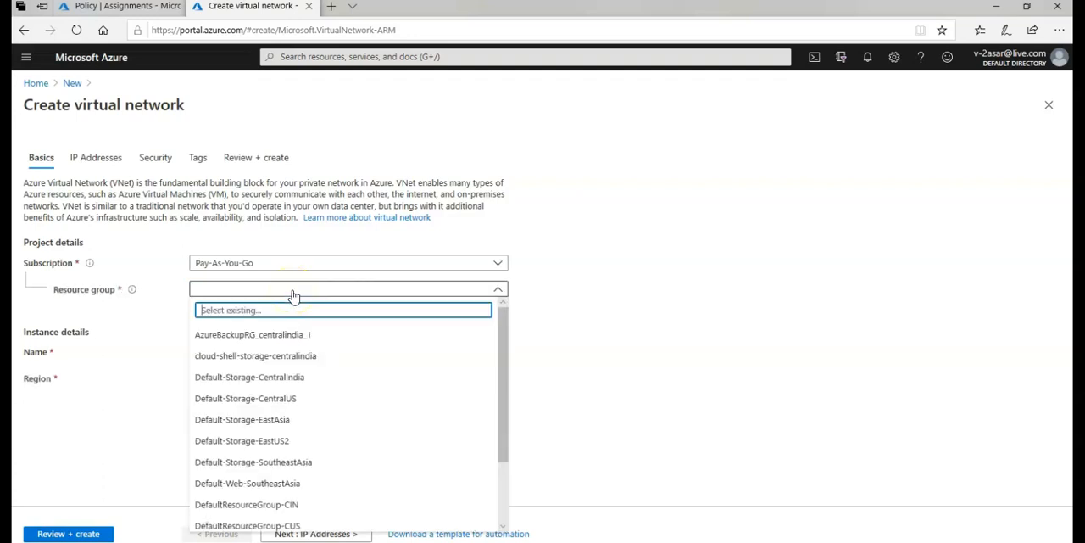
pyautogui.write('poli')
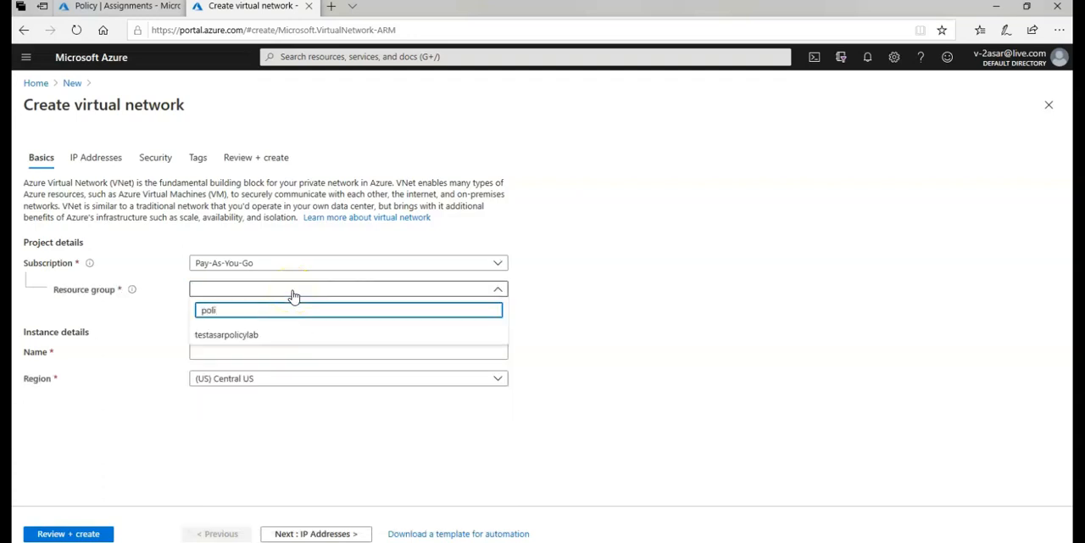
pyautogui.click(227, 334)
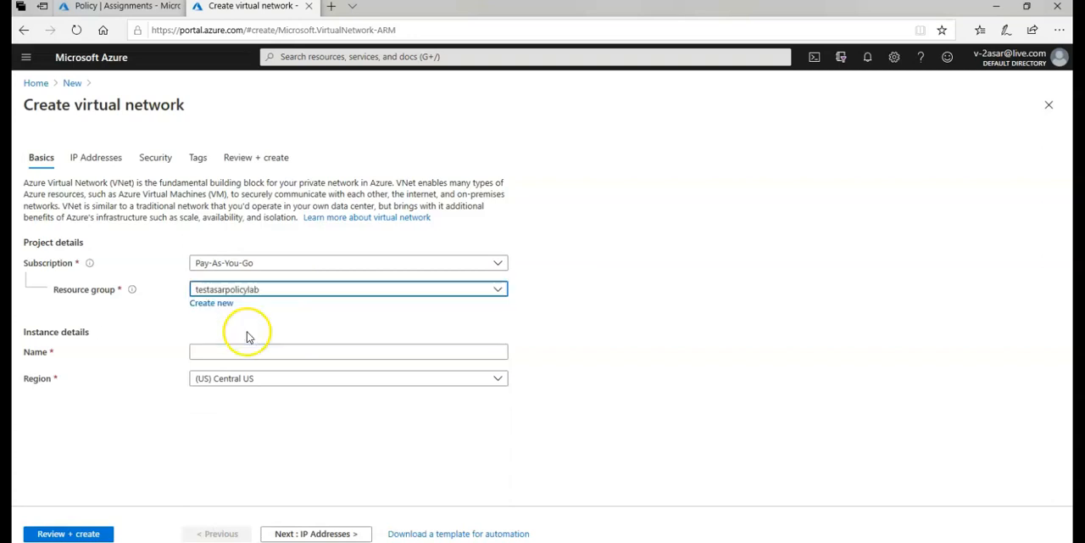
pyautogui.write('testasarvnetlab')
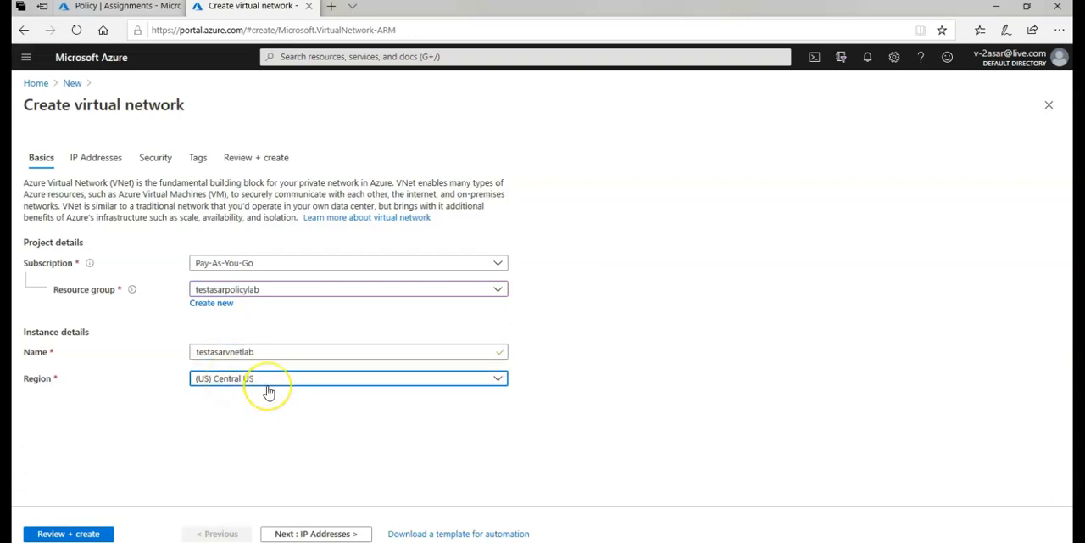
pyautogui.click(347, 378)
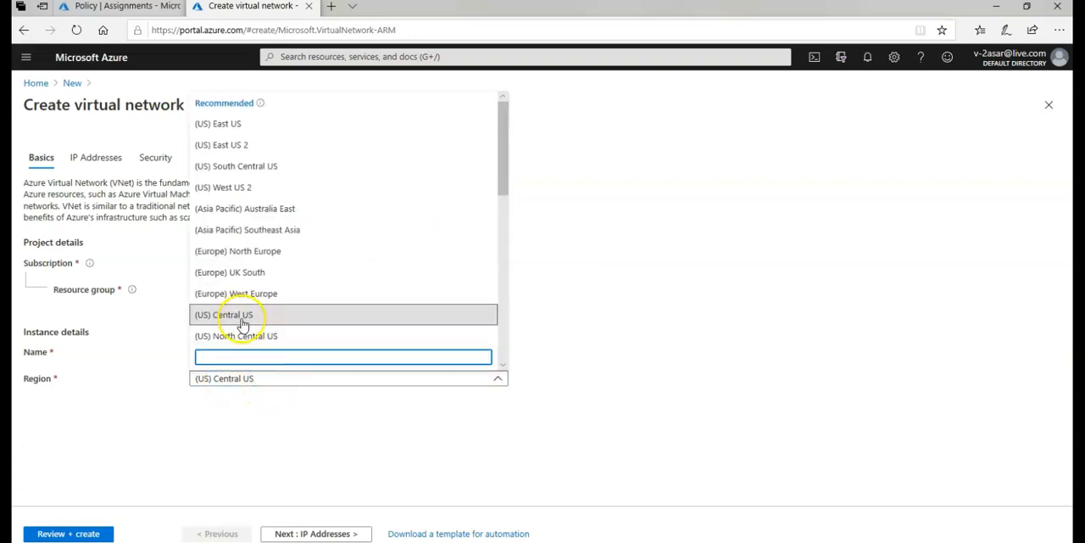
pyautogui.click(68, 532)
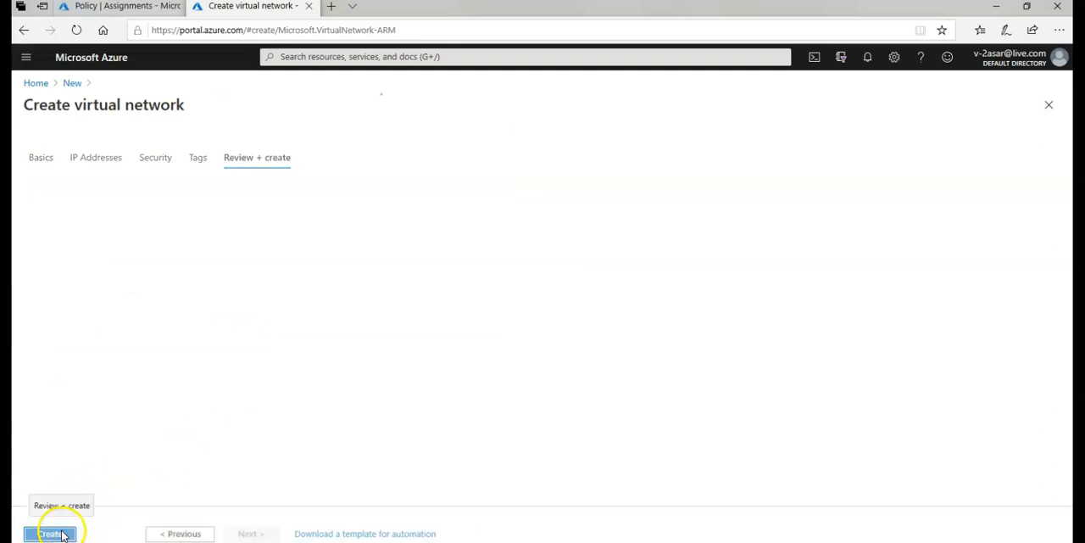
pyautogui.click(49, 532)
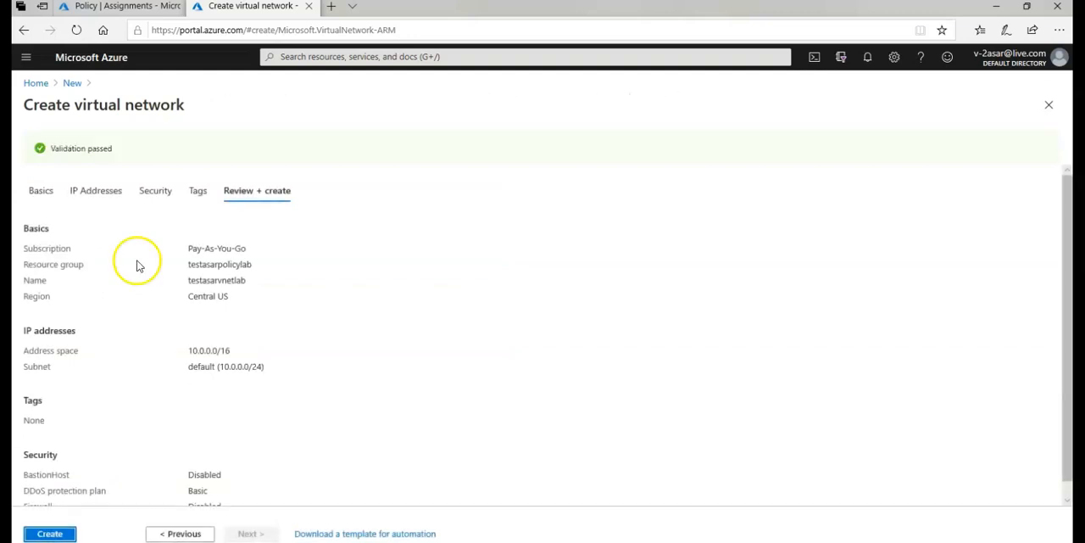
pyautogui.moveTo(85, 161)
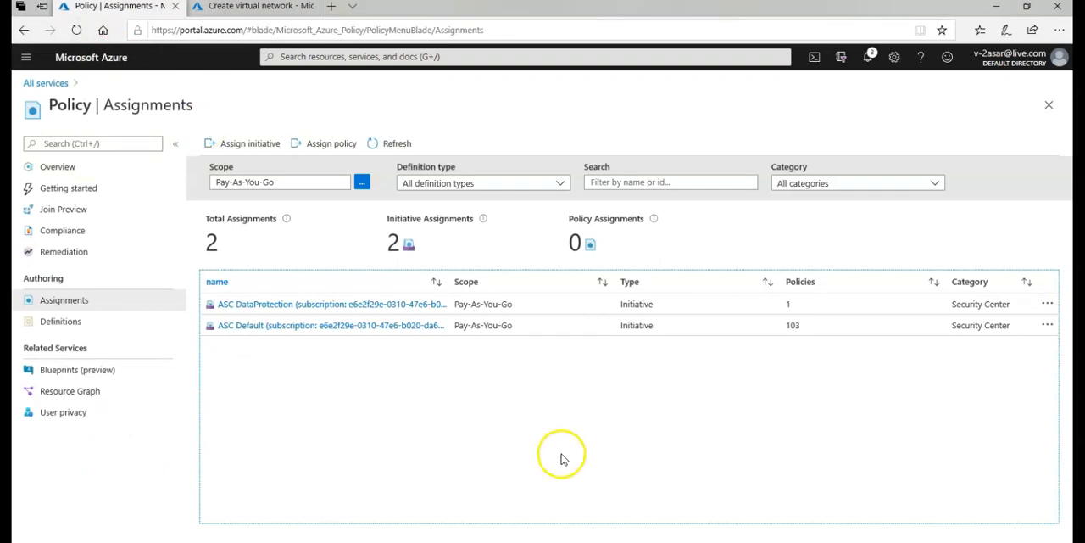
pyautogui.moveTo(546, 451)
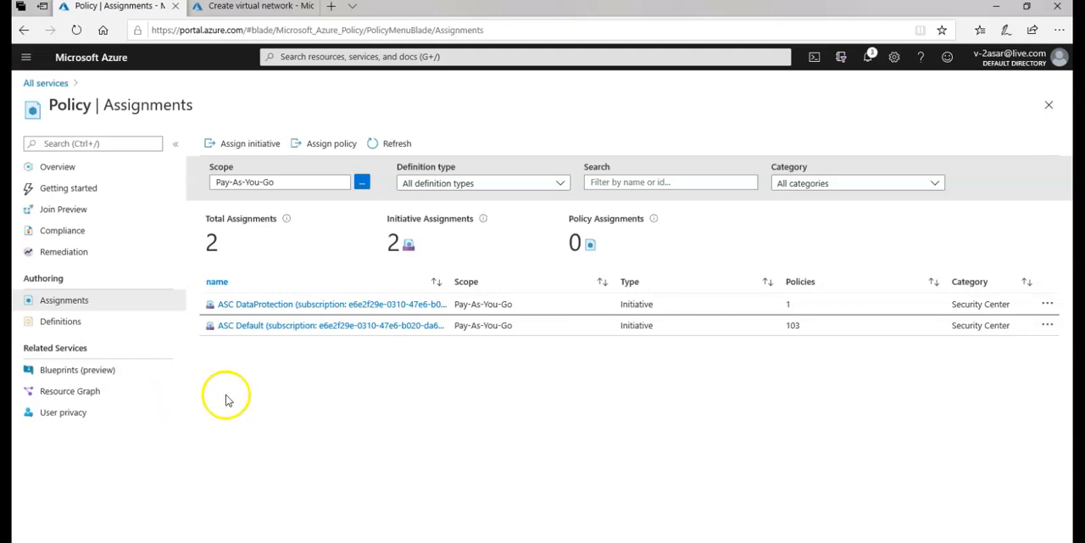
pyautogui.moveTo(65, 300)
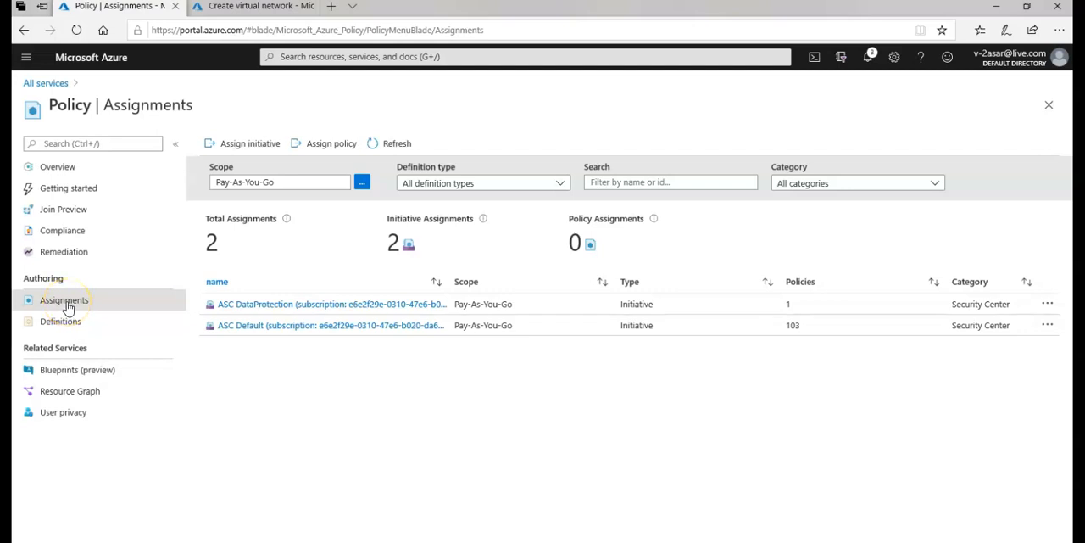
pyautogui.moveTo(440, 363)
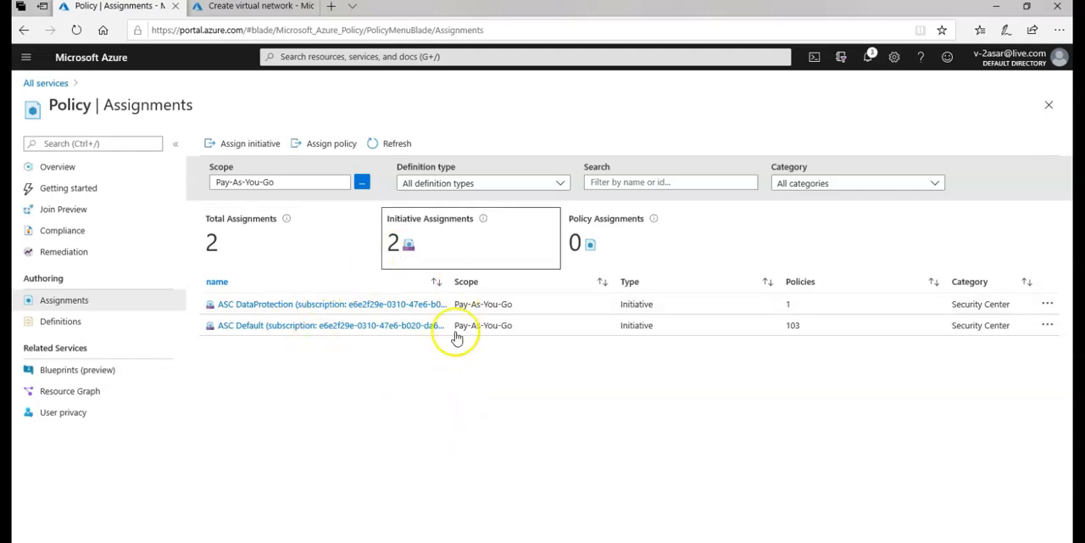
pyautogui.moveTo(376, 373)
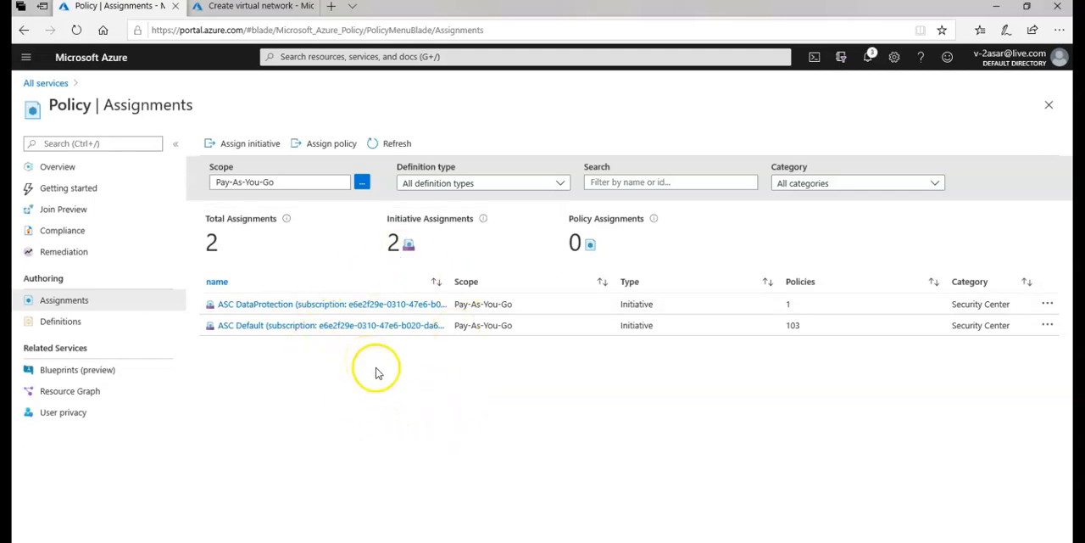
pyautogui.moveTo(378, 373)
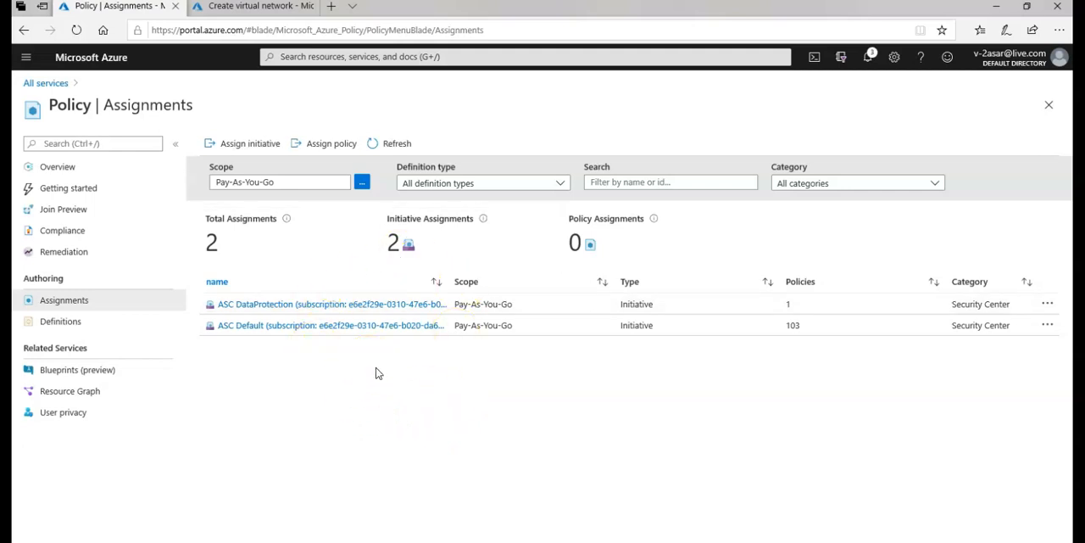
# Filter the assignments by 'all' (no matches) and switch to the Policy Definitions list
pyautogui.click(670, 181)
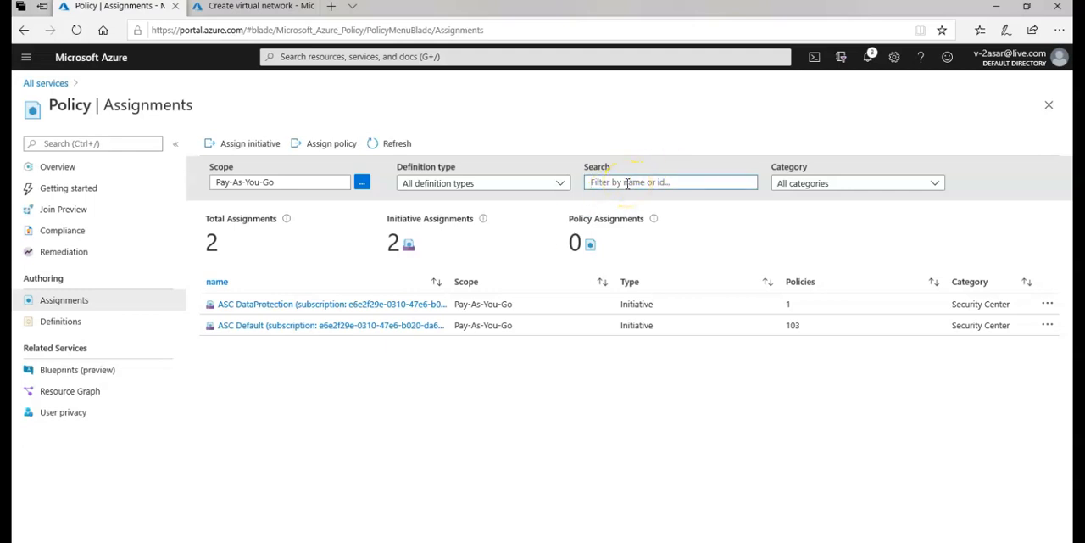
pyautogui.write('all')
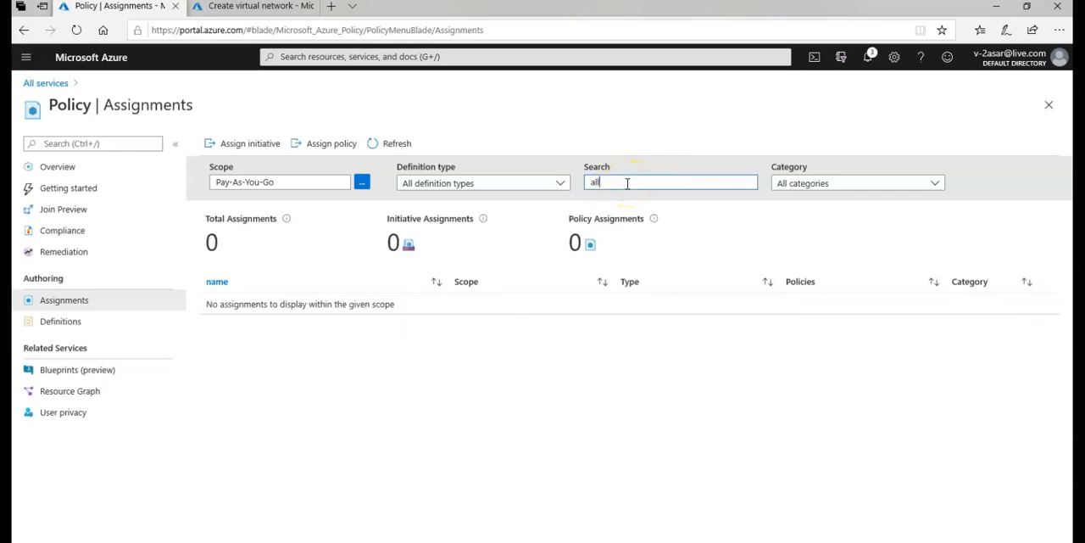
pyautogui.click(61, 320)
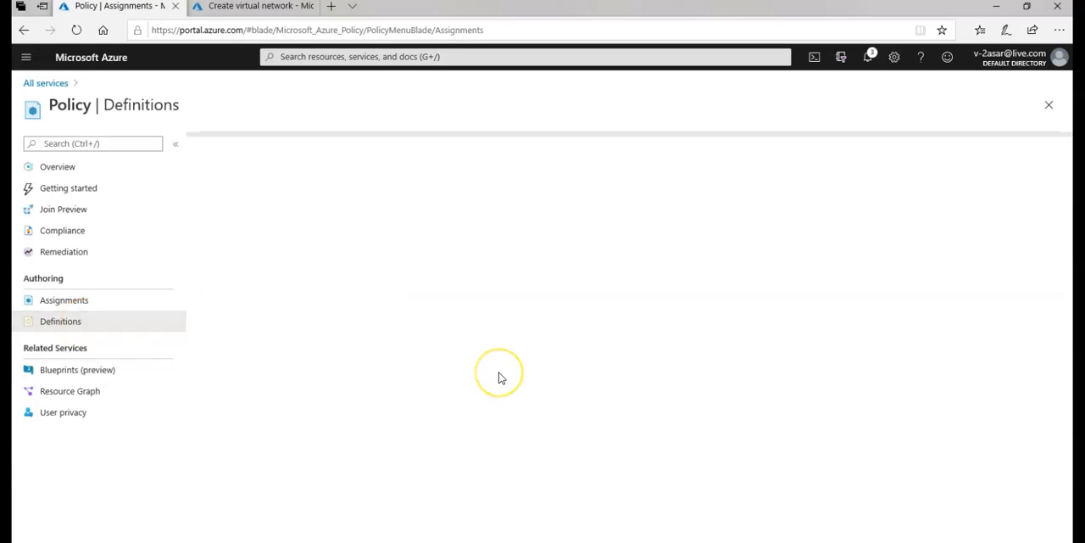
# Search definitions for 'allowed location', open the built-in Allowed locations definition and start Assign
pyautogui.click(61, 320)
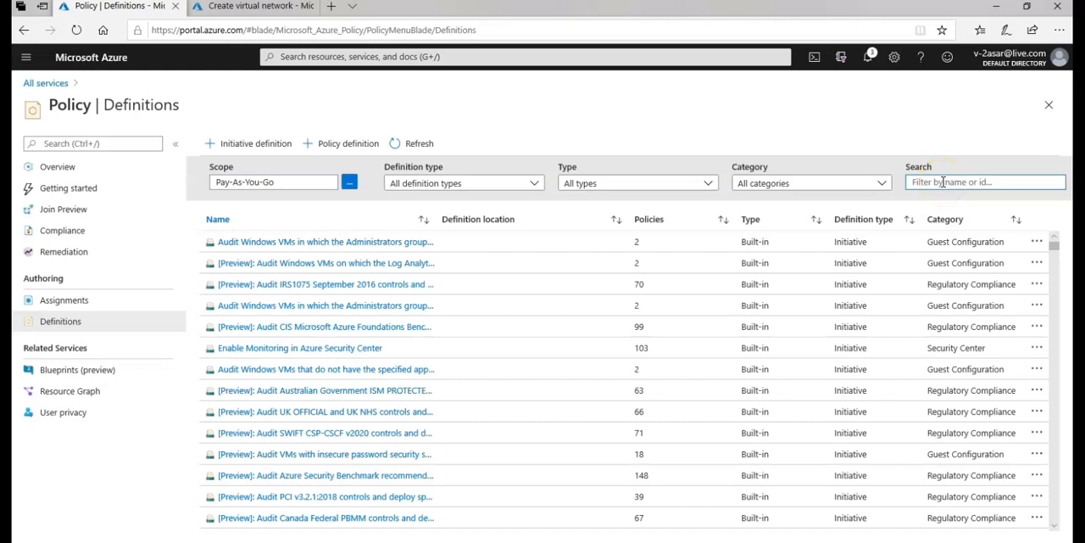
pyautogui.write('a')
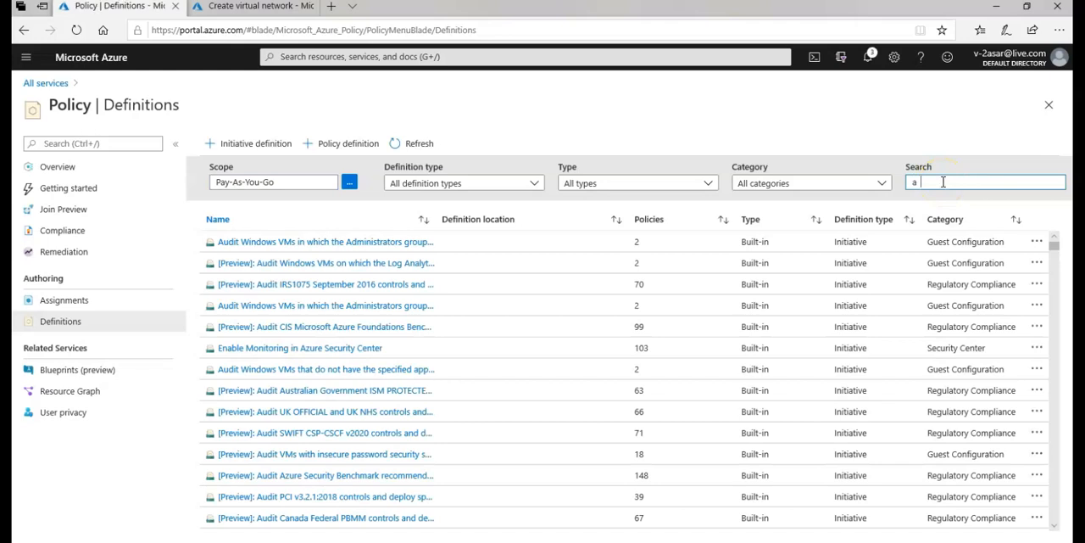
pyautogui.write('allowed')
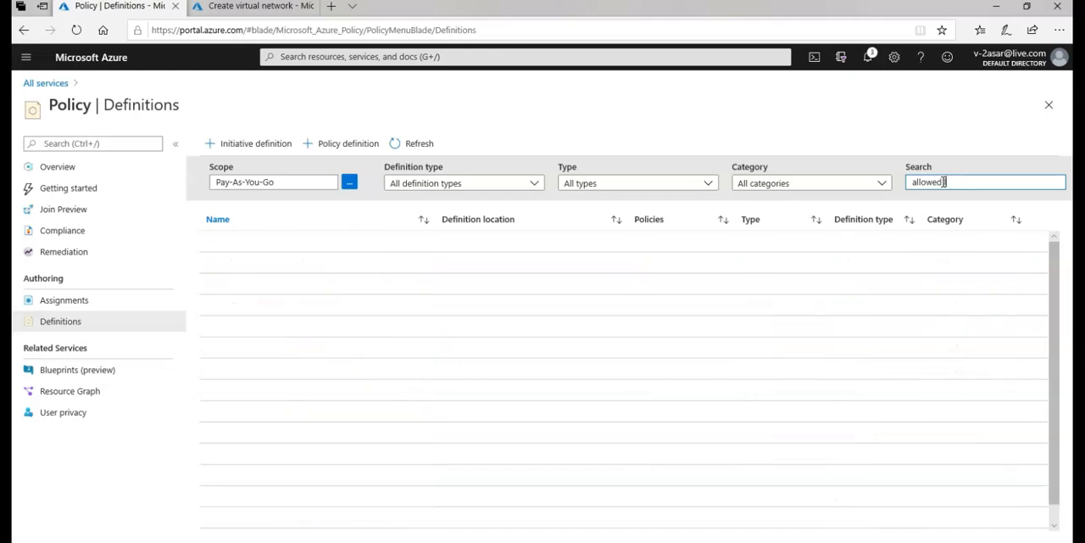
pyautogui.write('location')
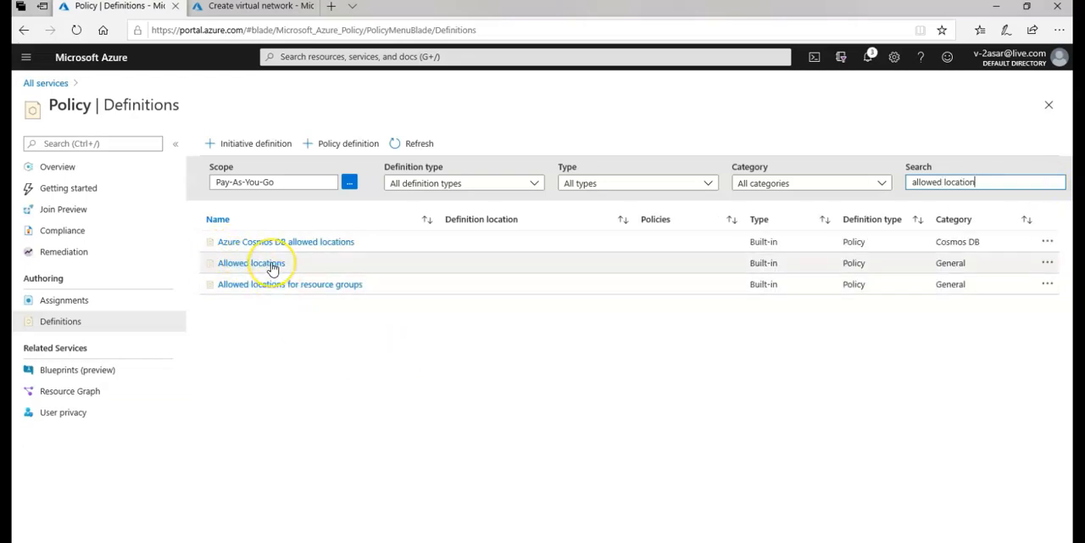
pyautogui.click(251, 261)
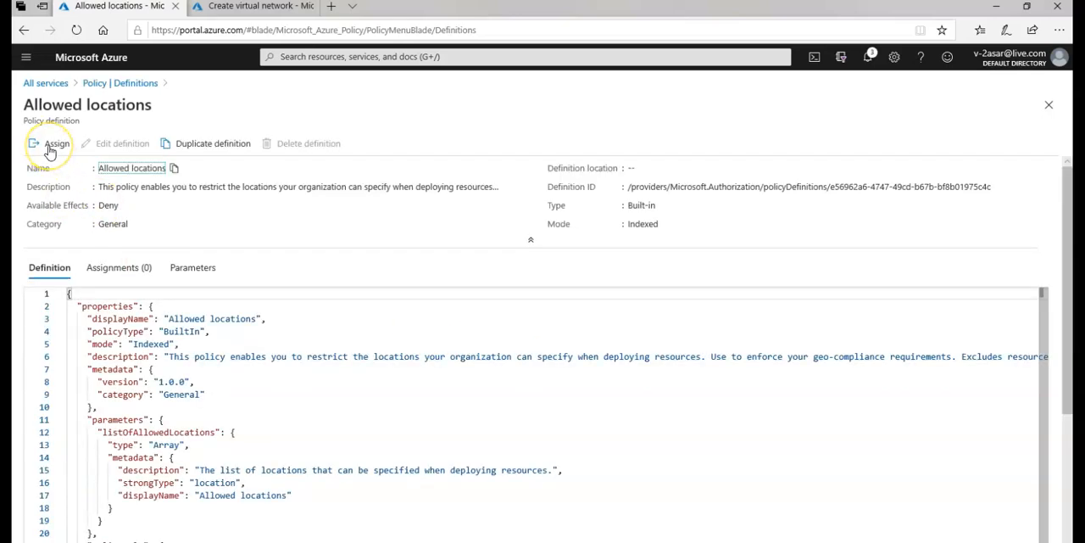
pyautogui.click(51, 143)
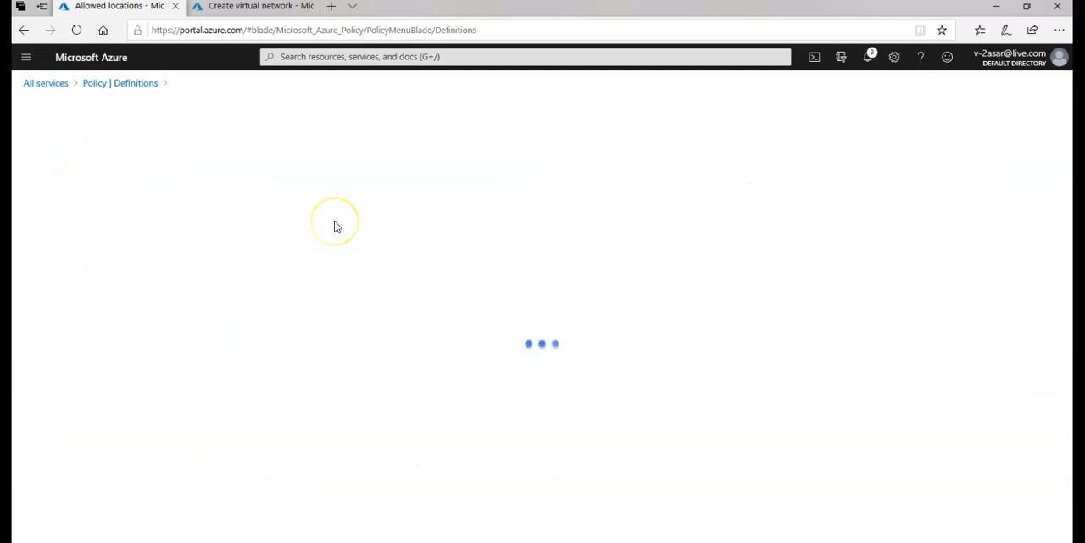